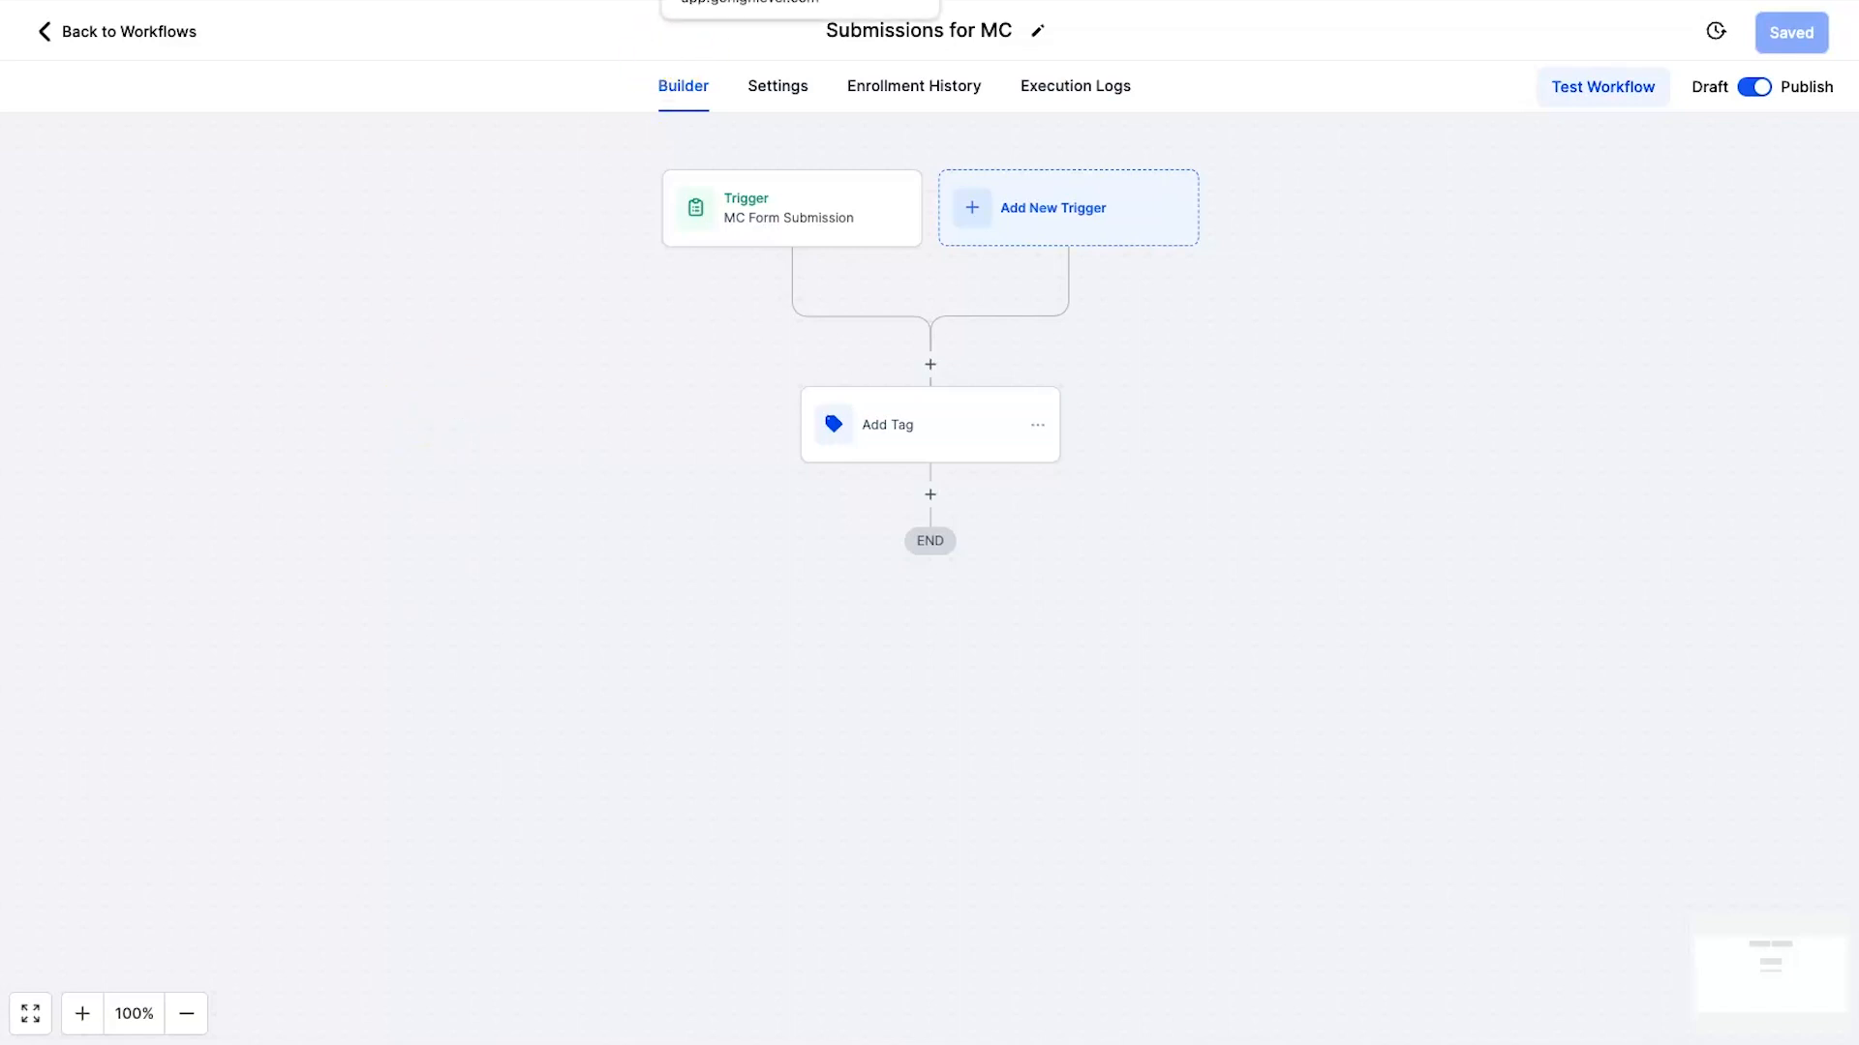
Add a Copy Contact action in the slot after the Add Tag step.
left_click(107, 567)
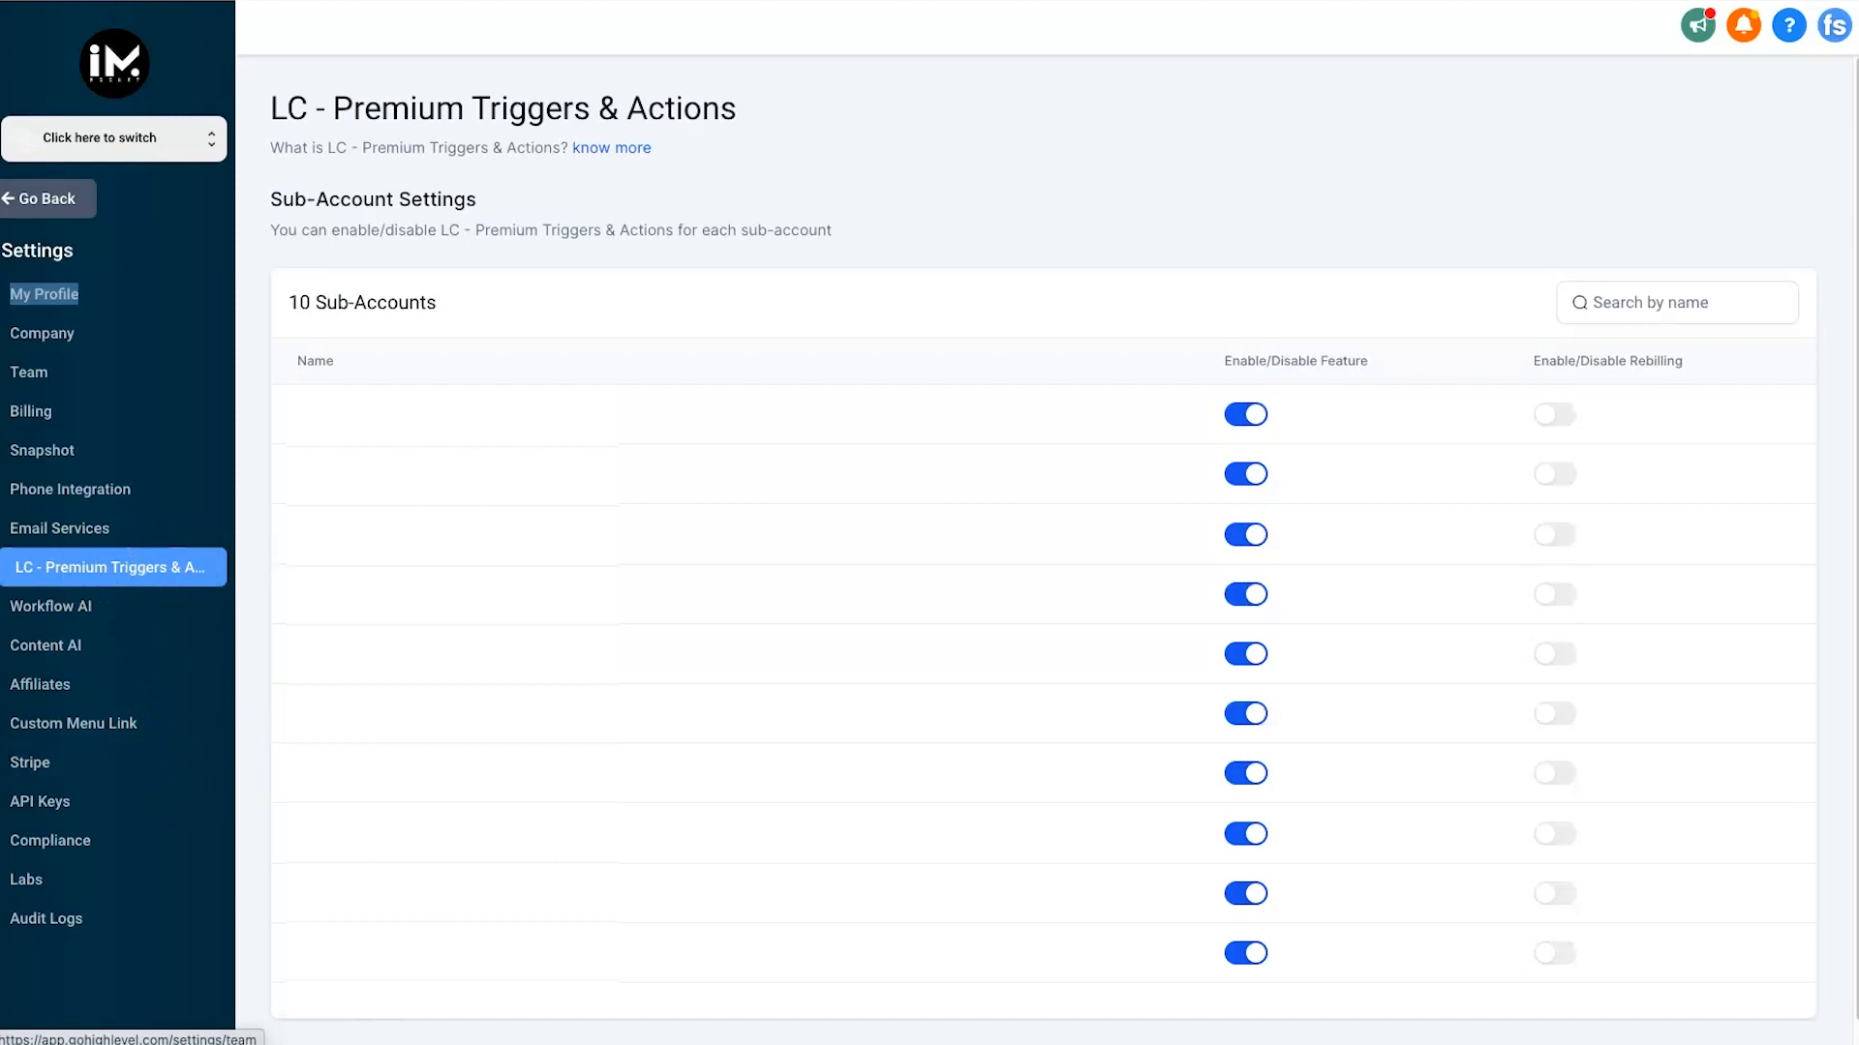
mouse_move(1599, 197)
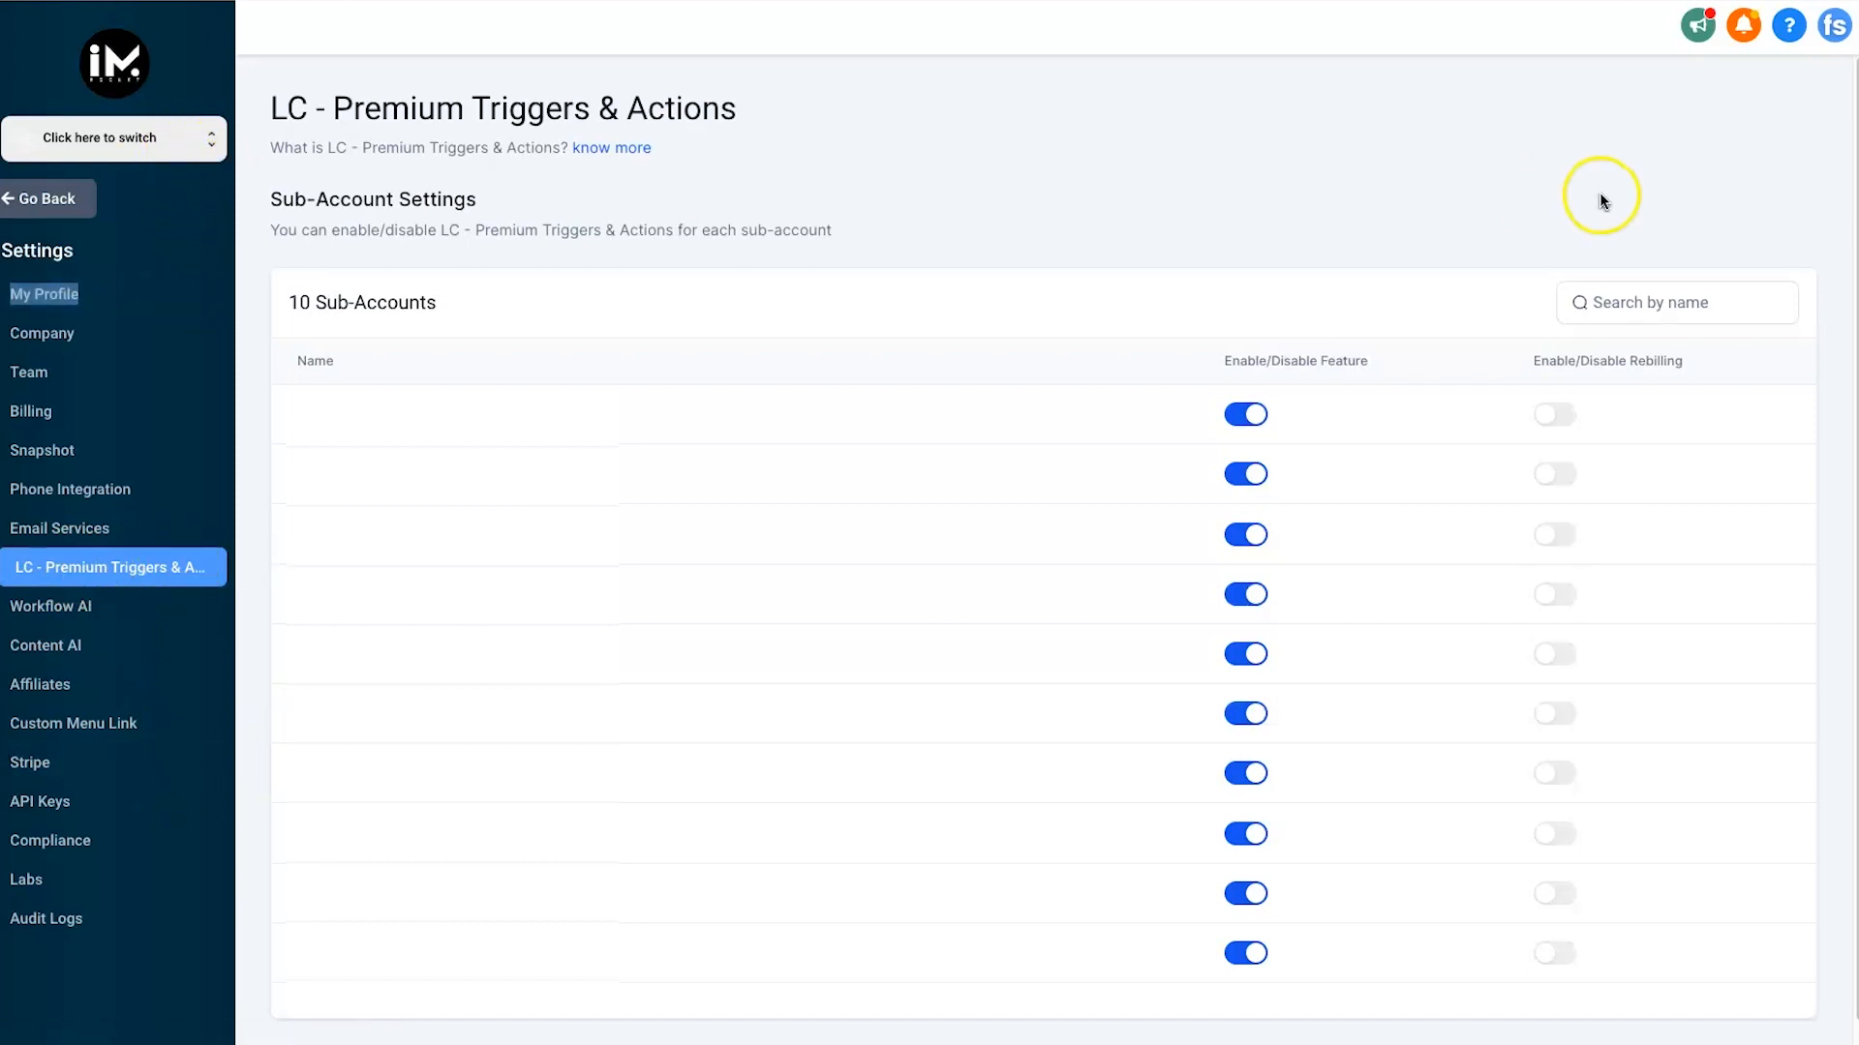
mouse_move(1065, 889)
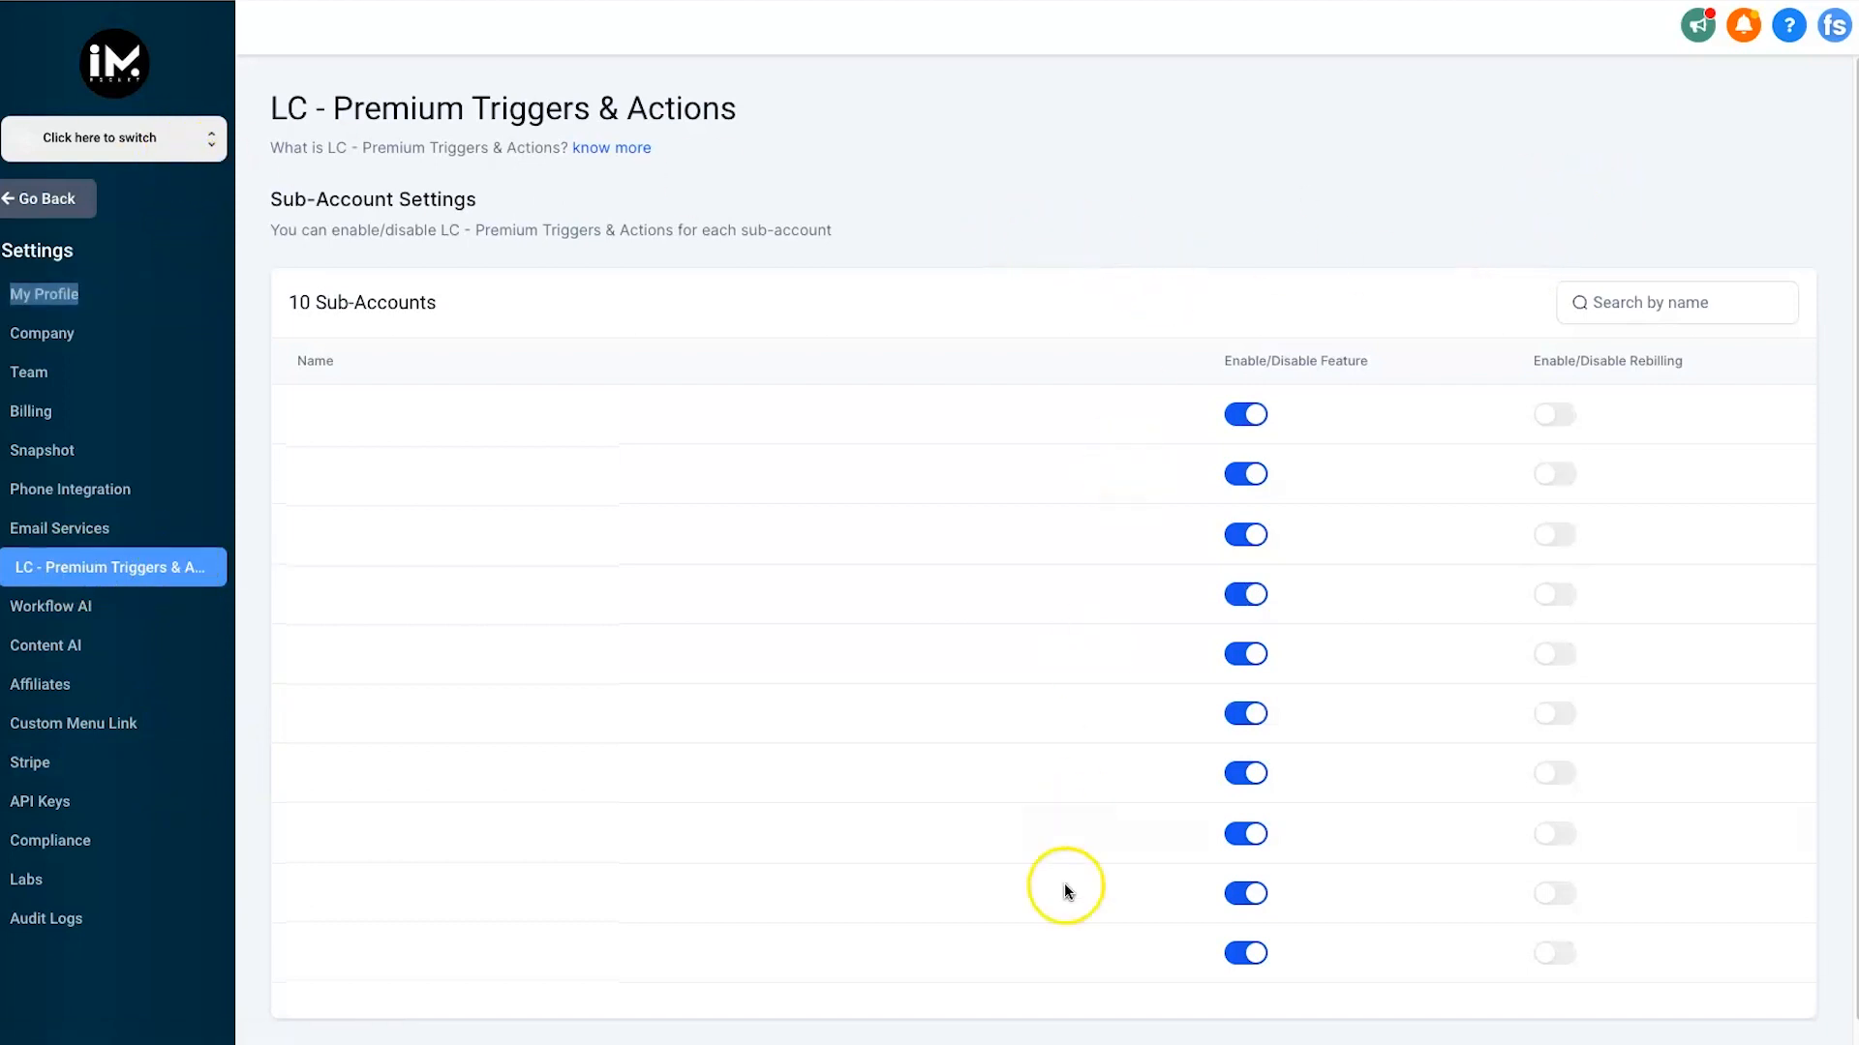
mouse_move(1065, 889)
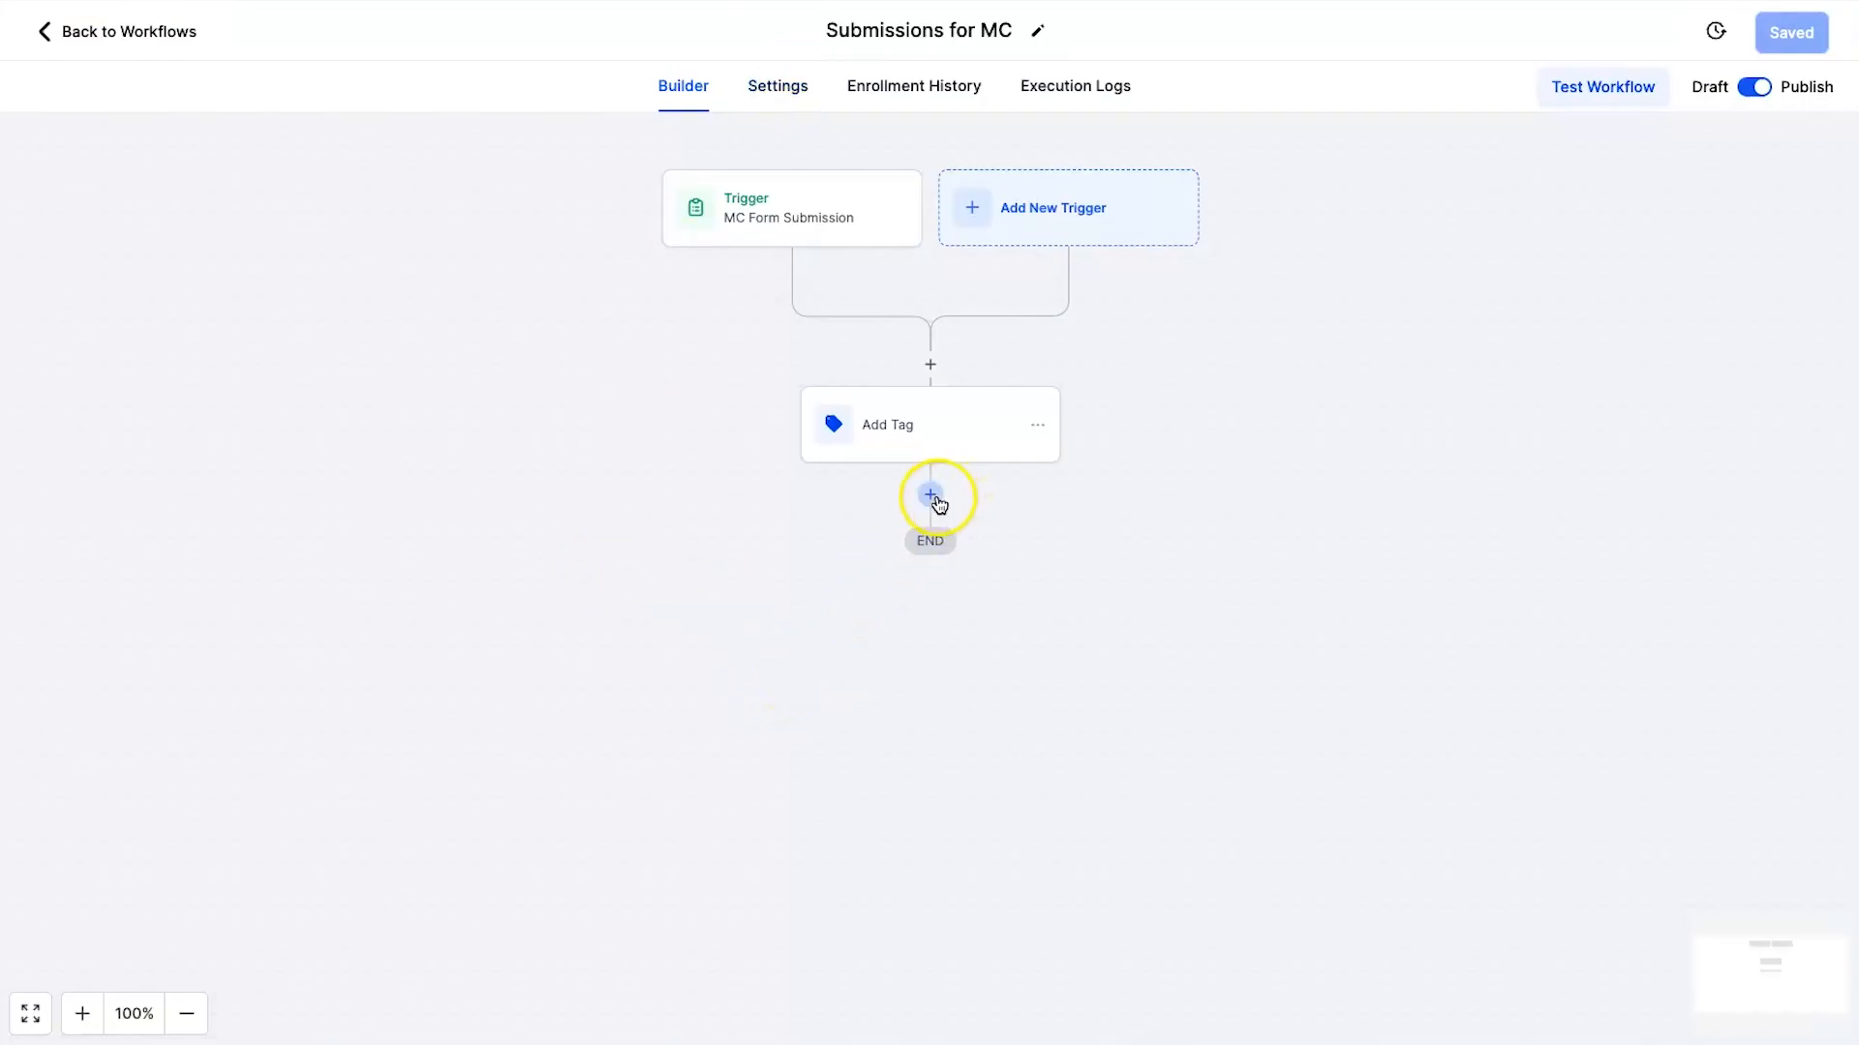
left_click(930, 495)
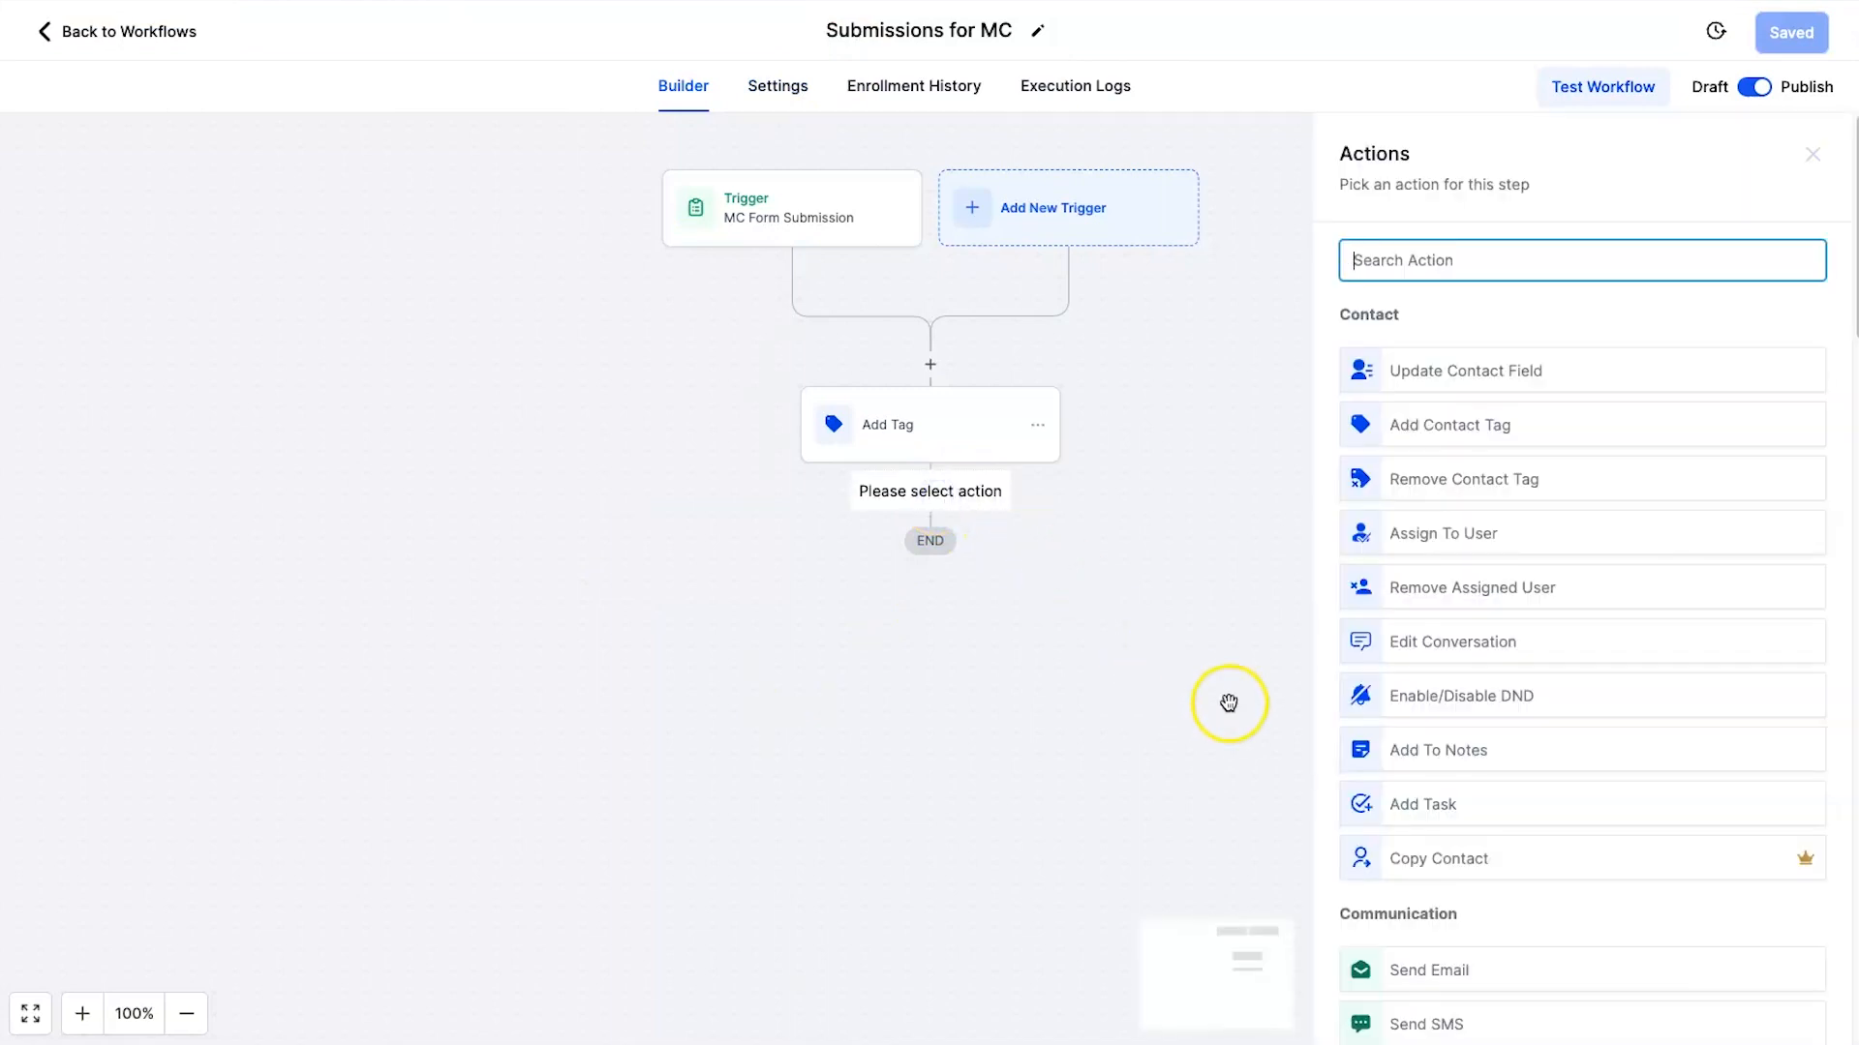
mouse_move(1411, 875)
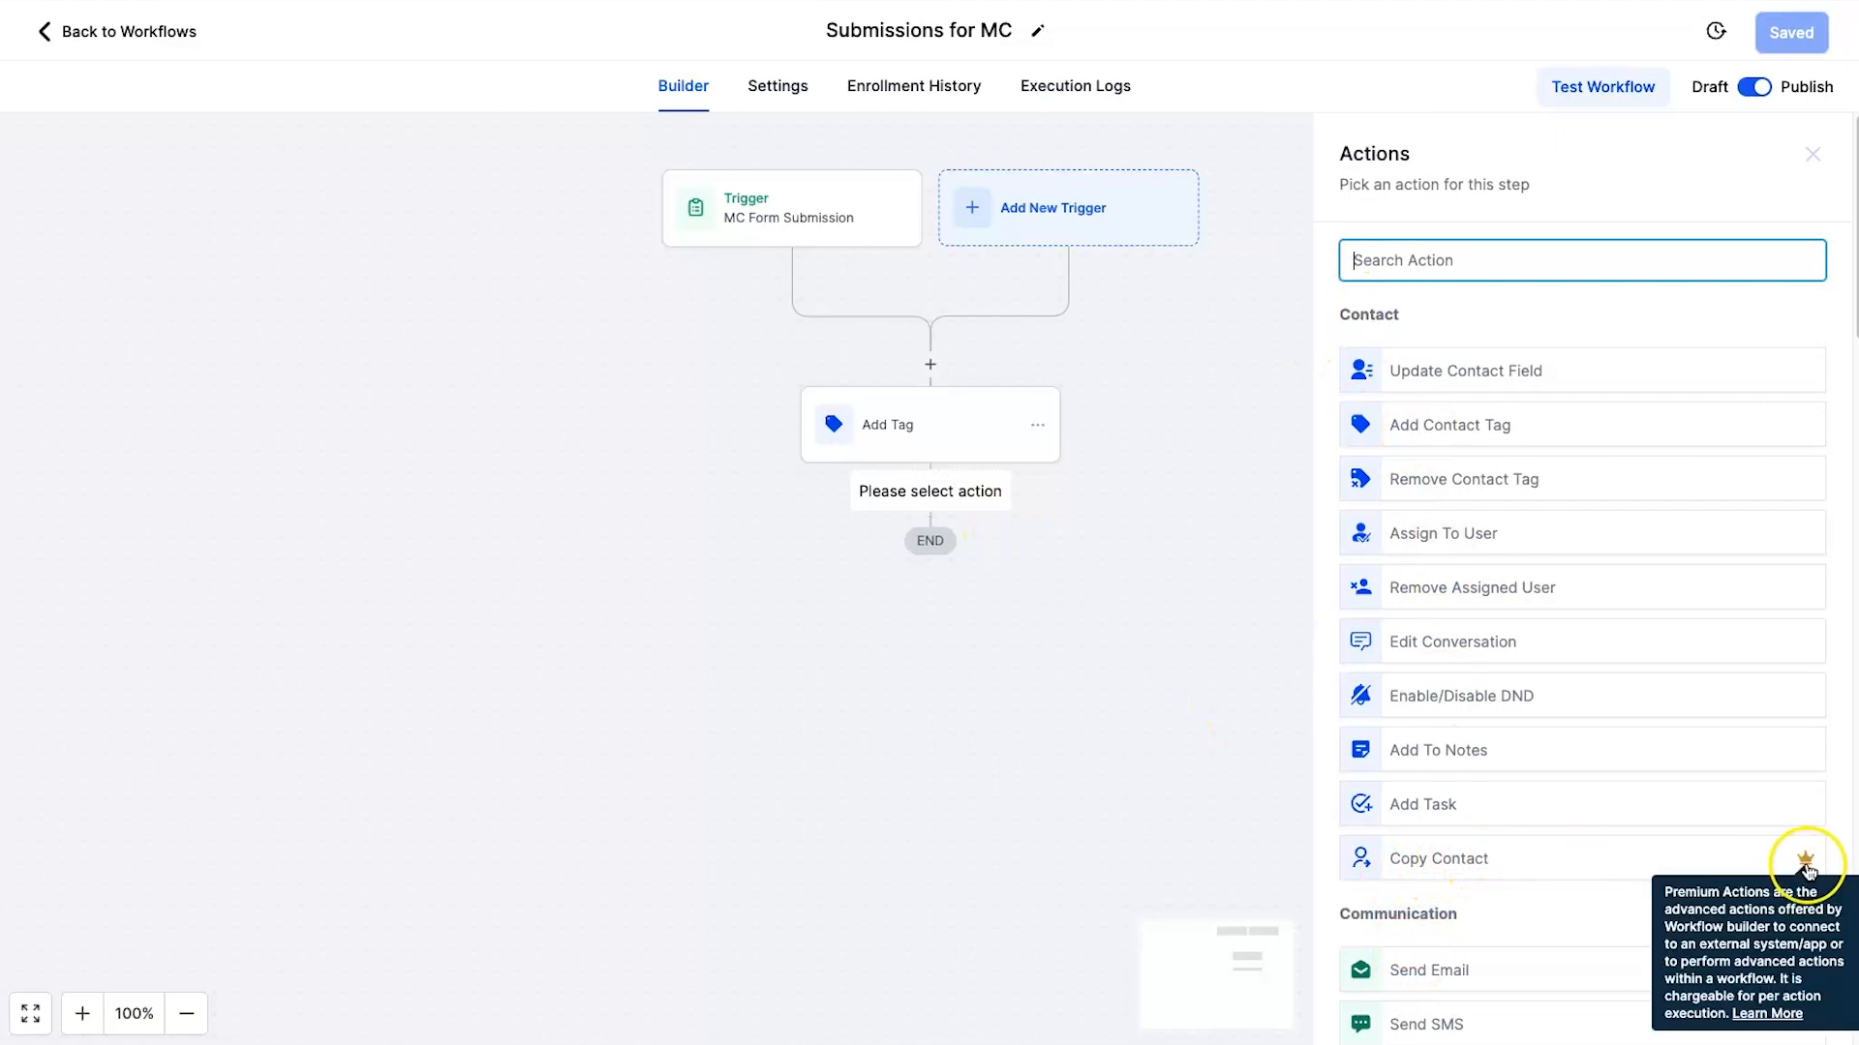
left_click(1438, 858)
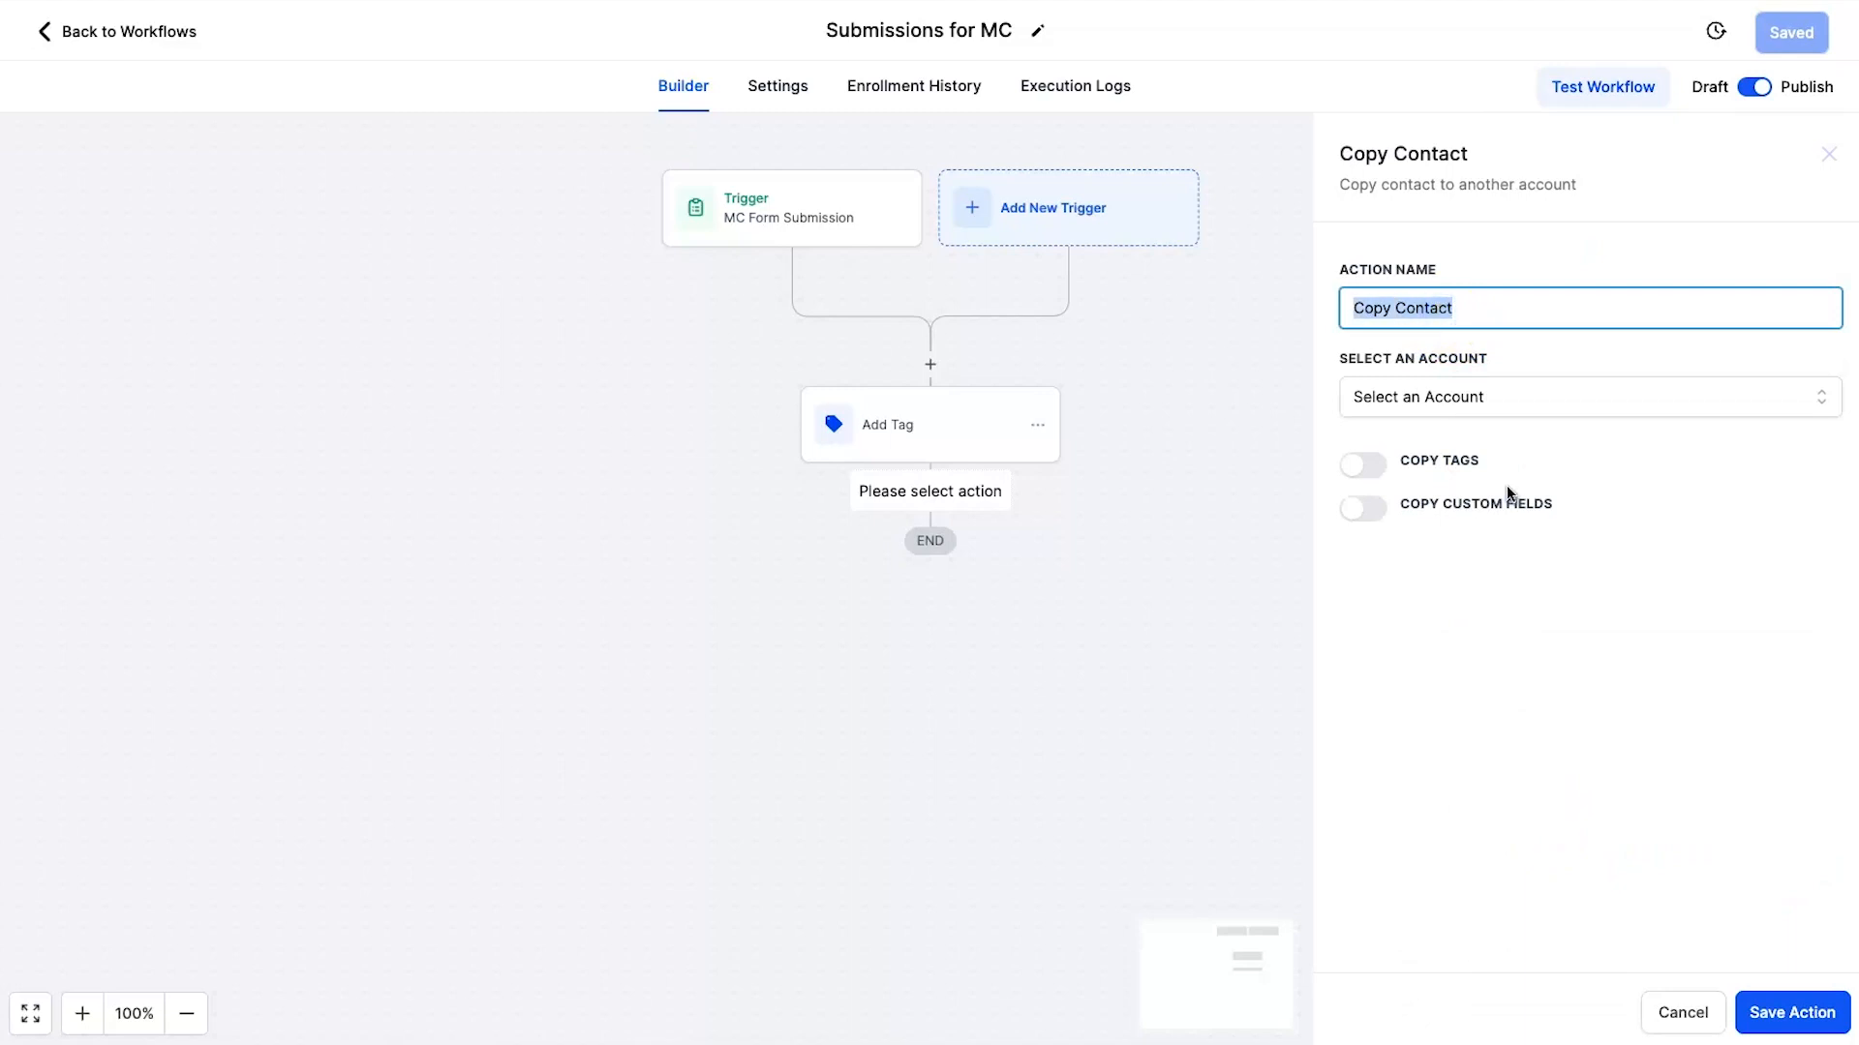
Name the action 'Copy from GHLA to NewSnapshot' and target the NewSnapshot account.
type("Copy from")
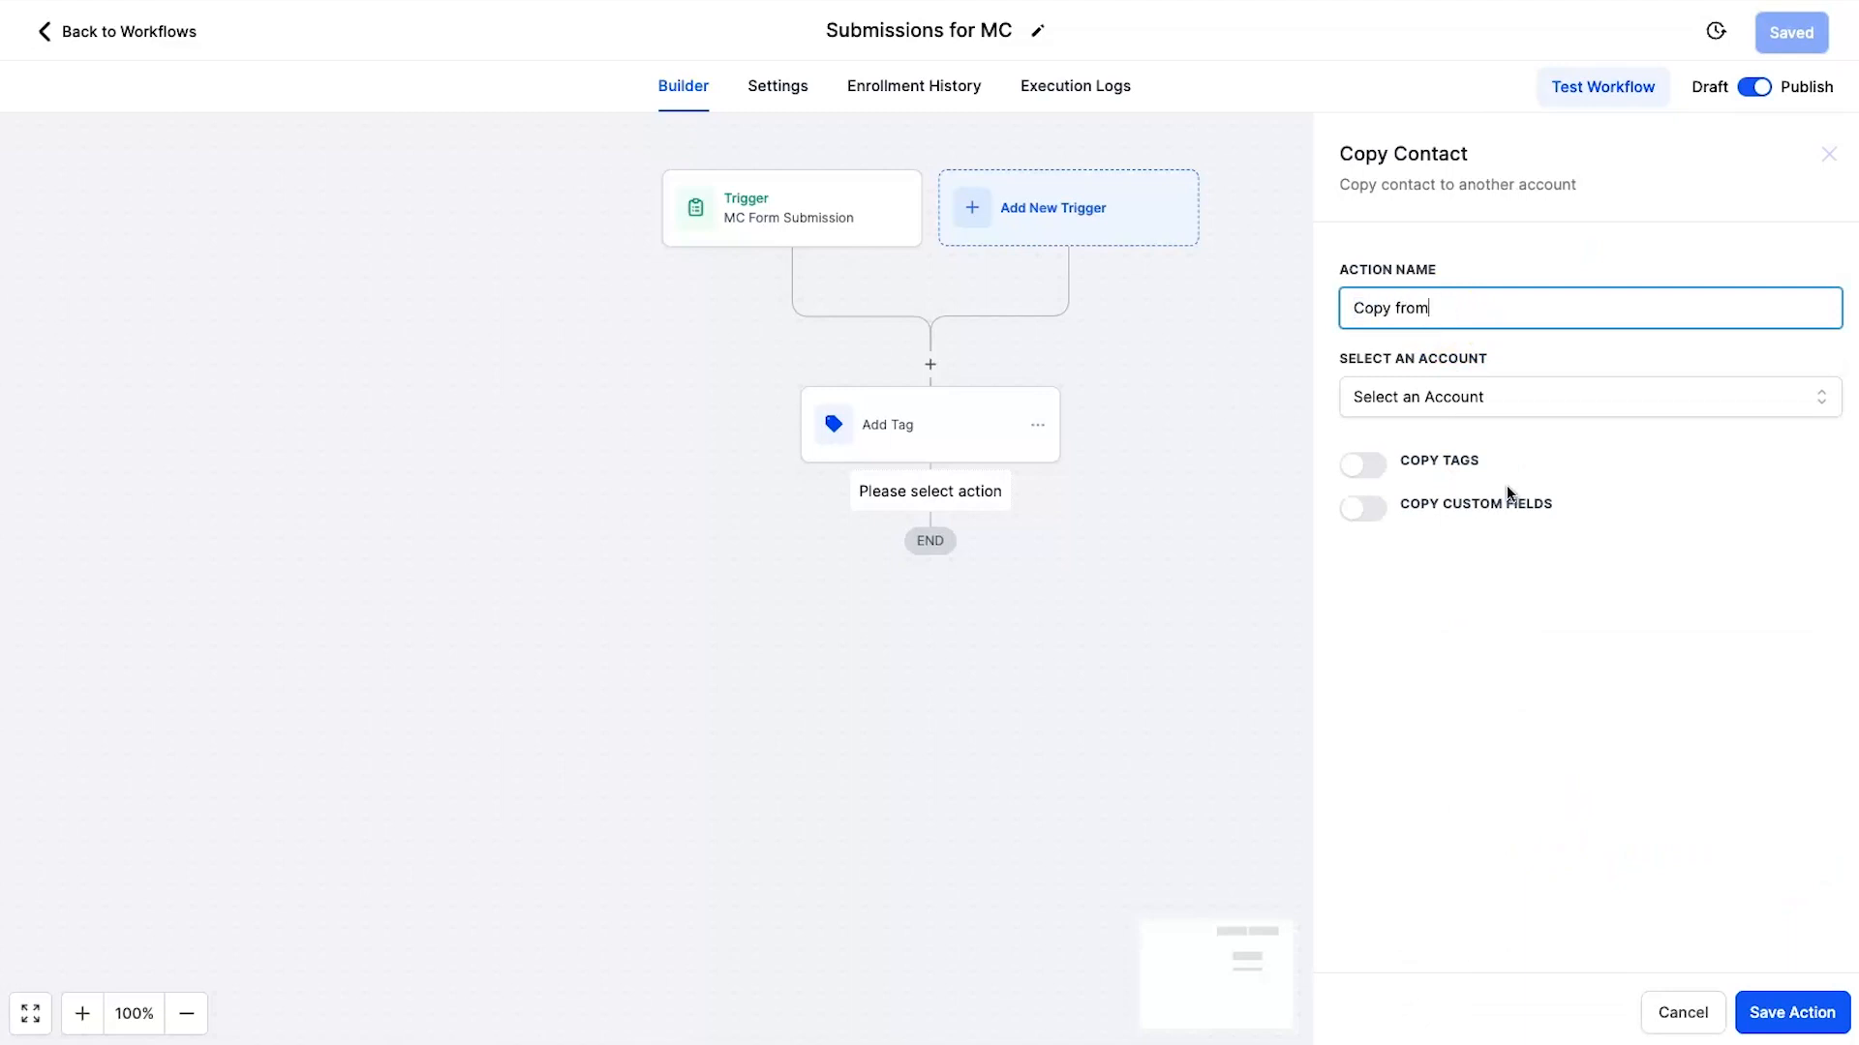
type("GHLA to")
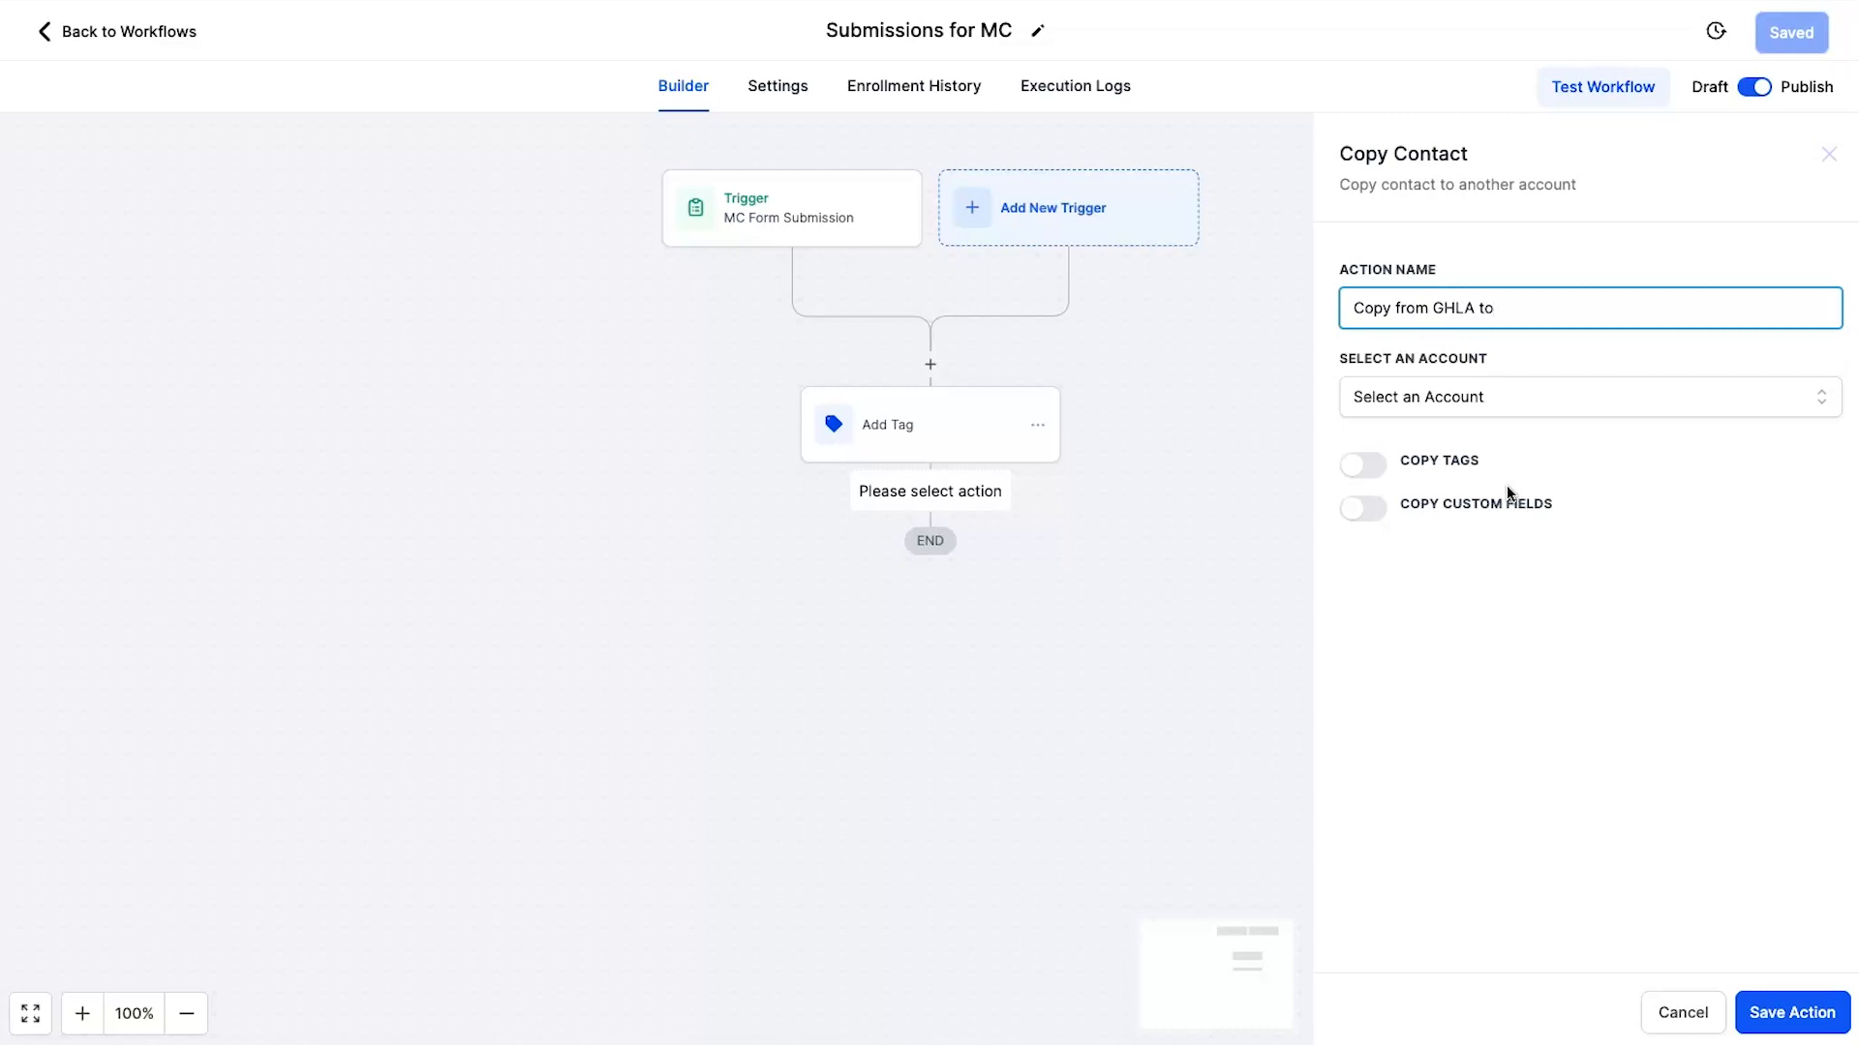
type("NewSnap")
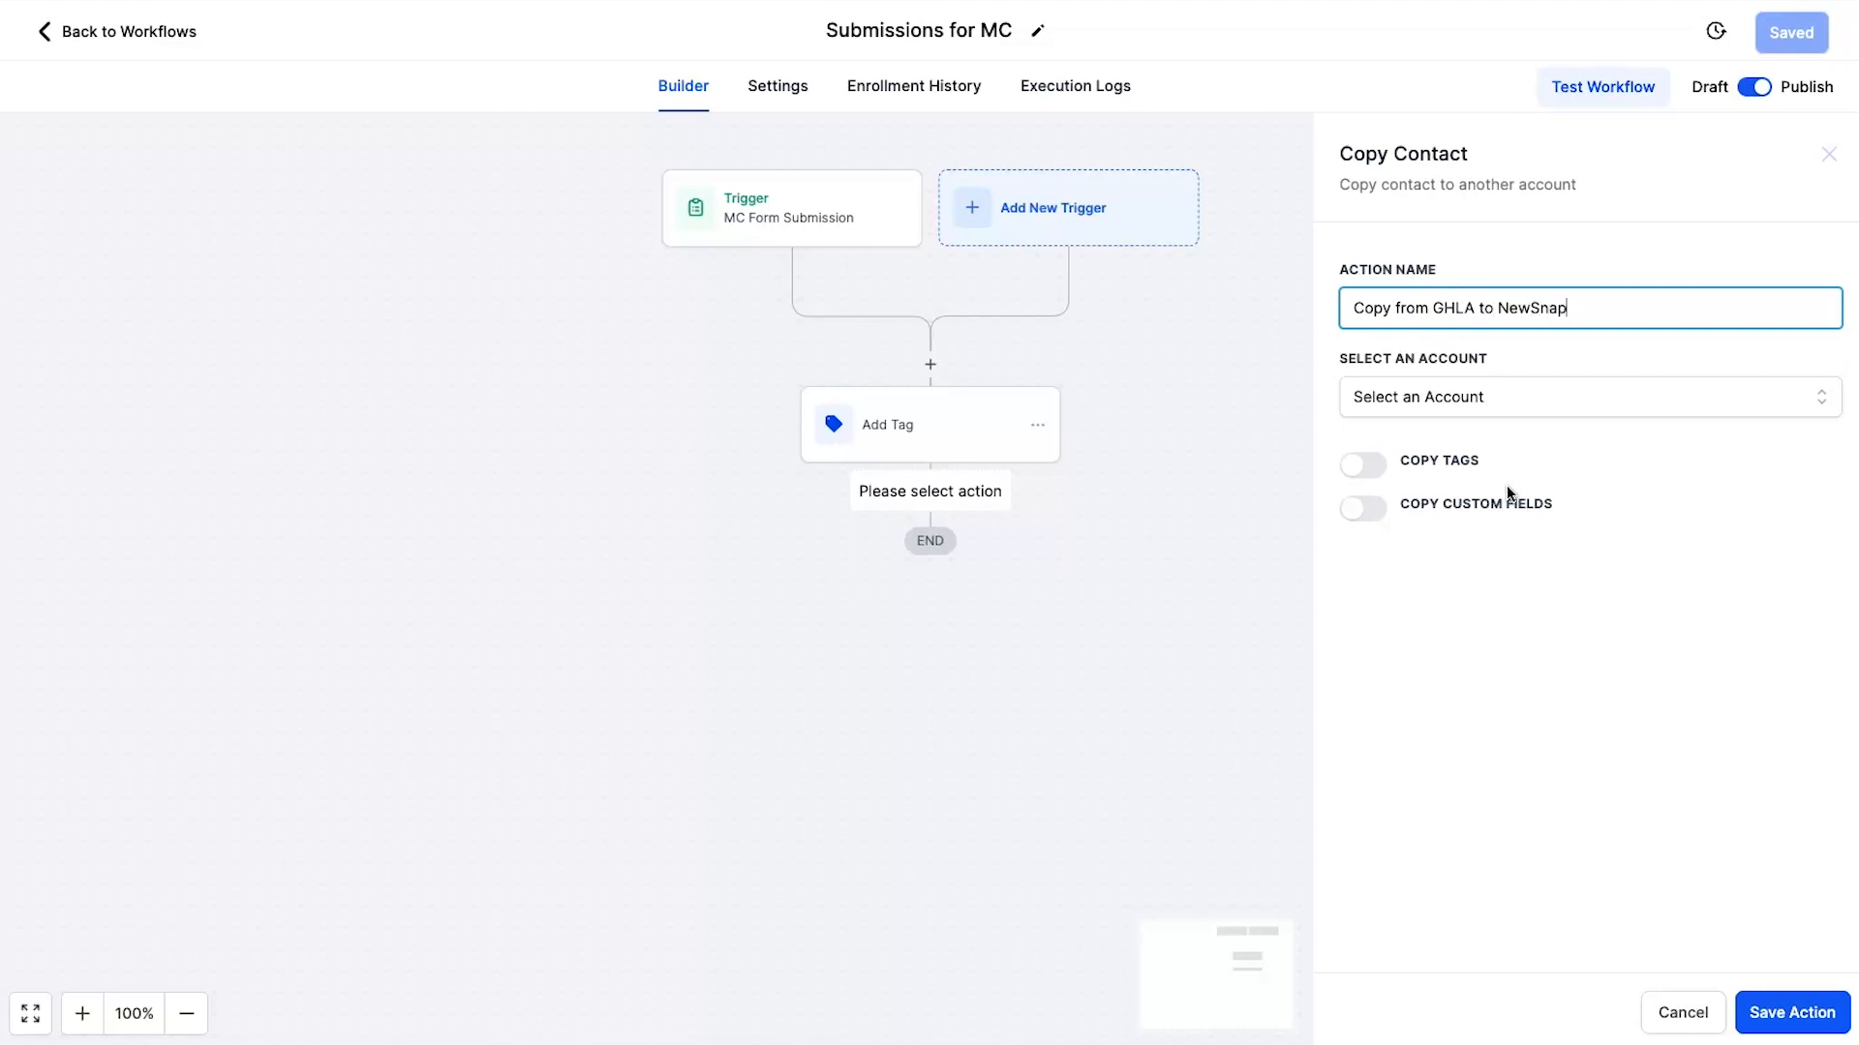
type("shot")
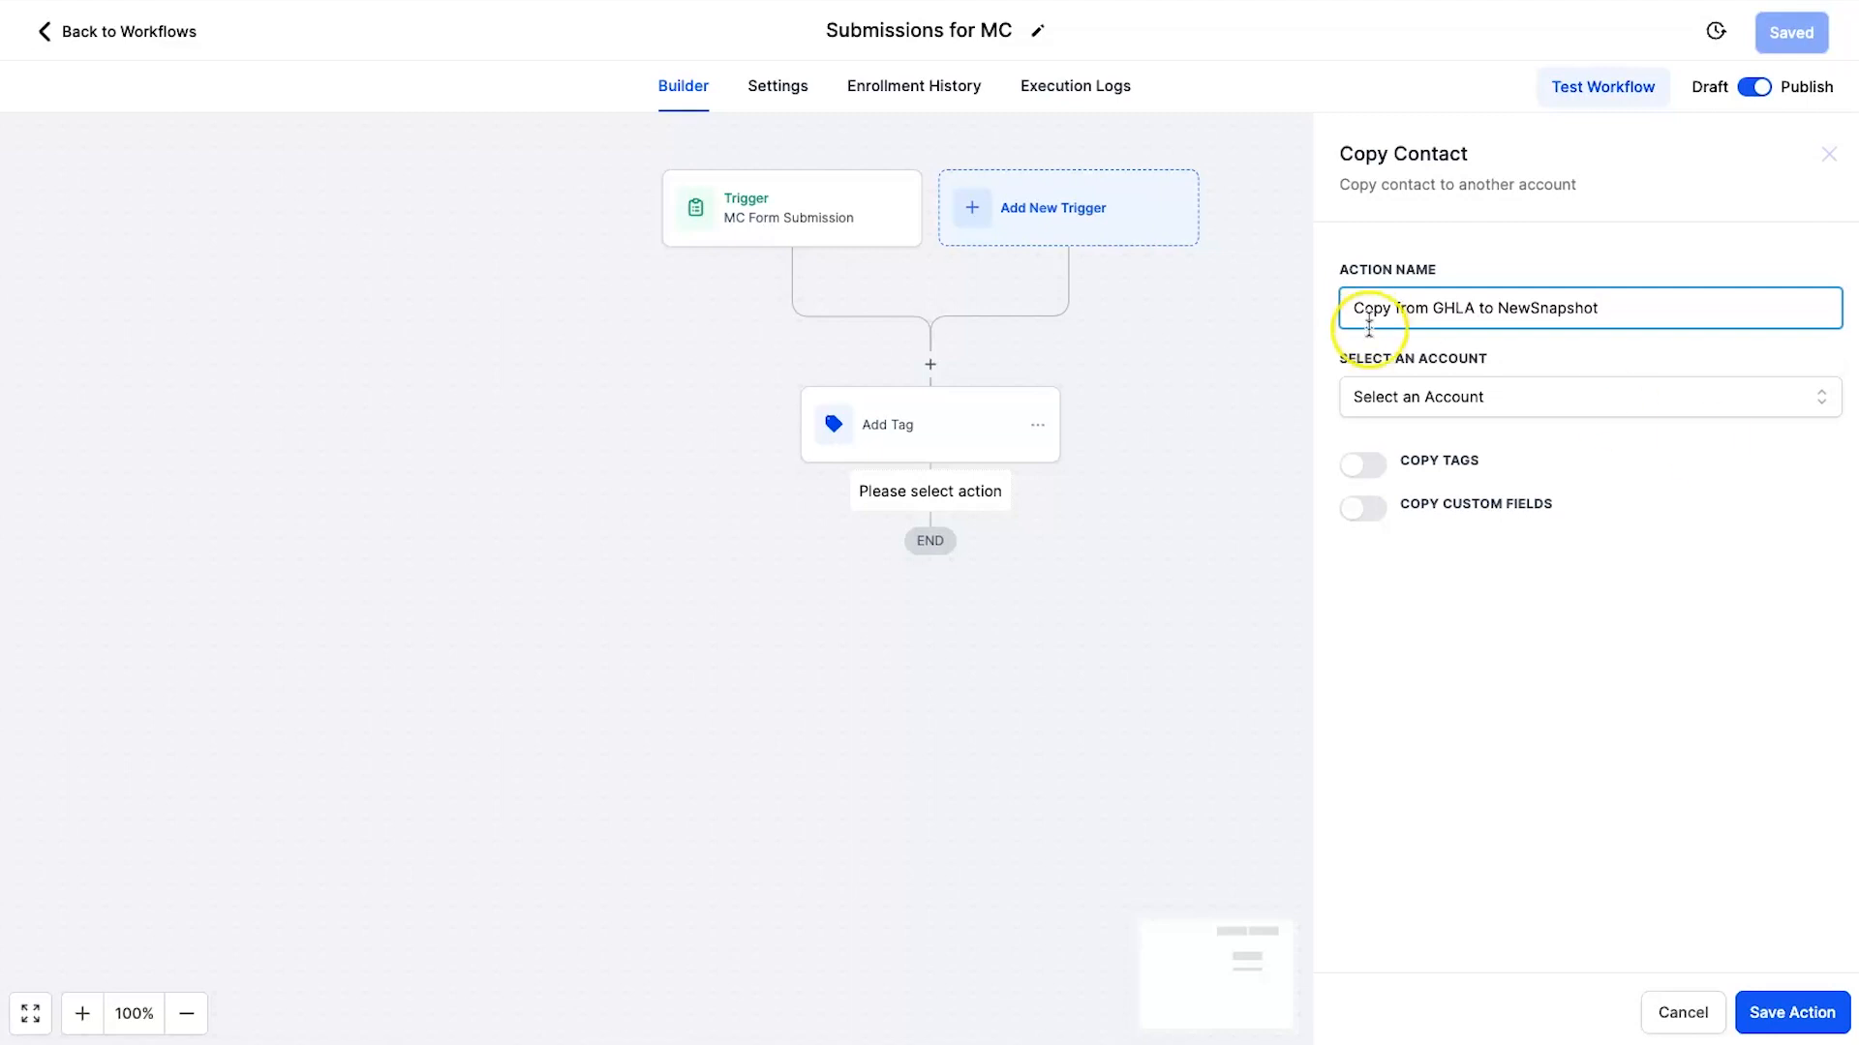
left_click(1588, 395)
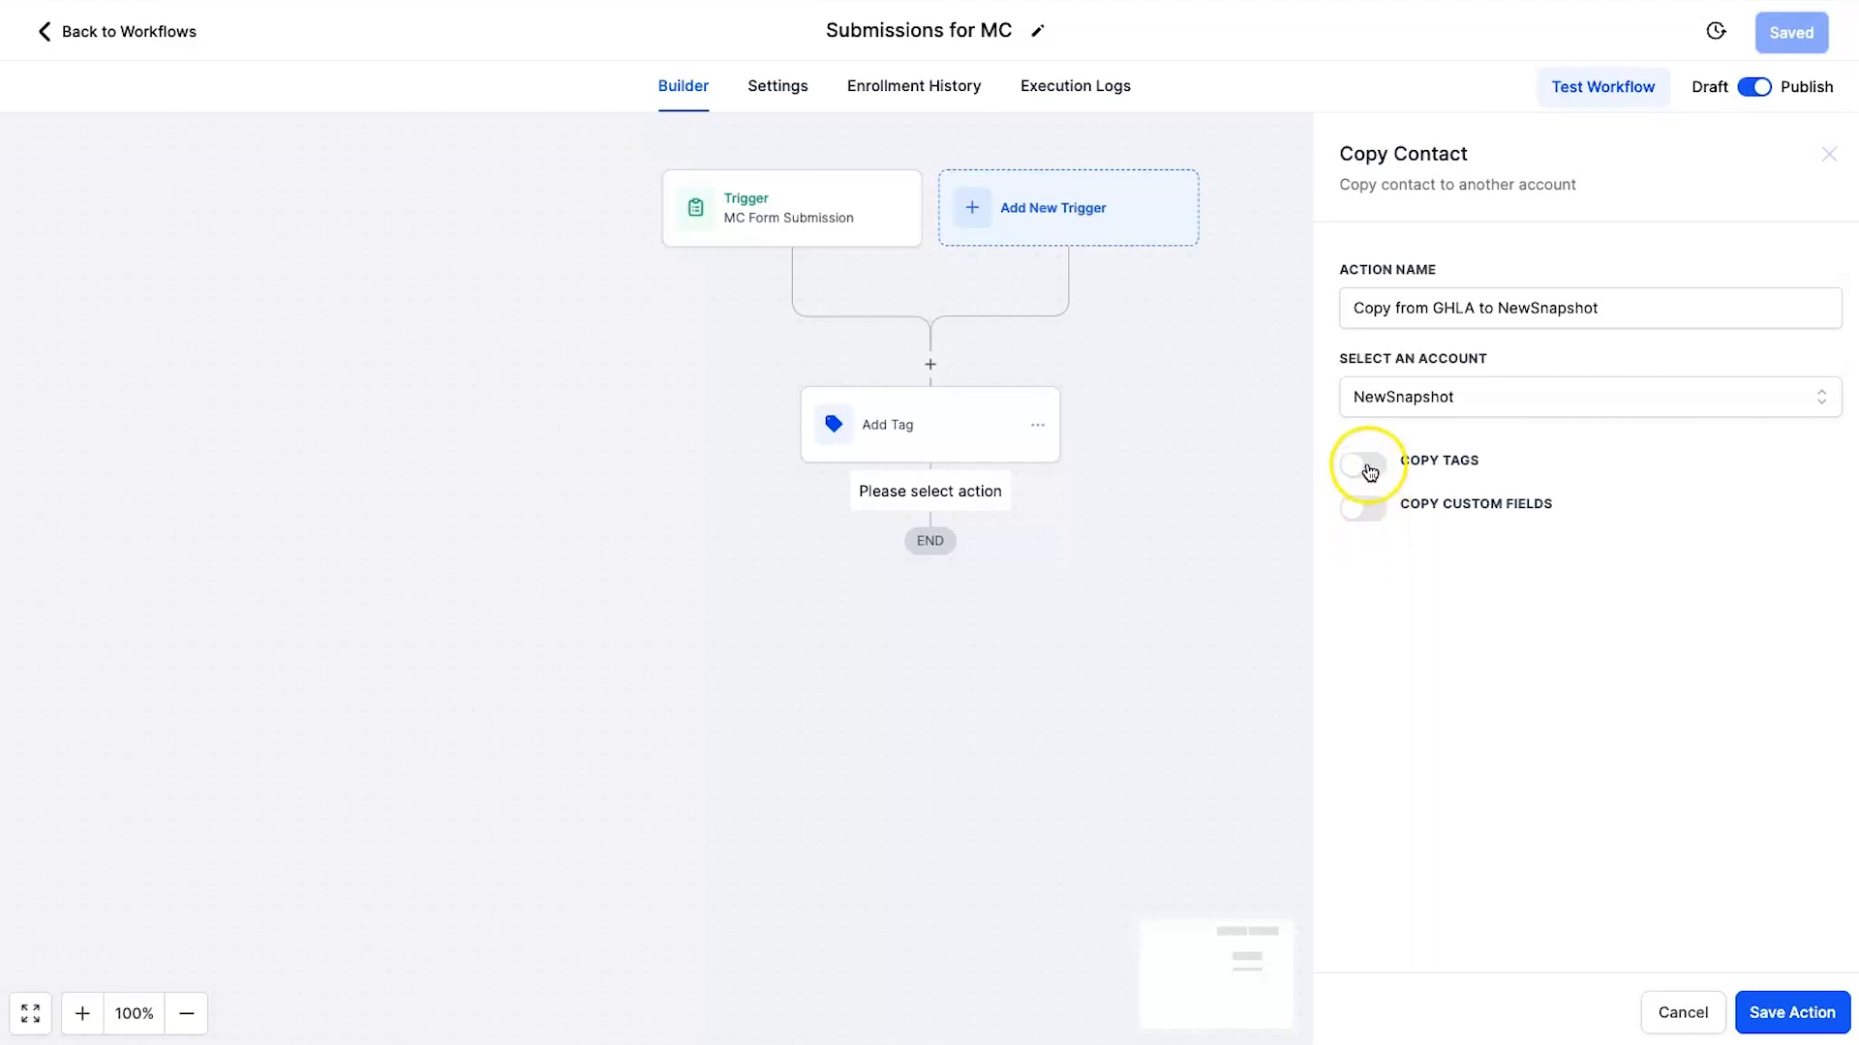
Enable Copy Tags and Copy Custom Fields, then save the action.
left_click(1361, 465)
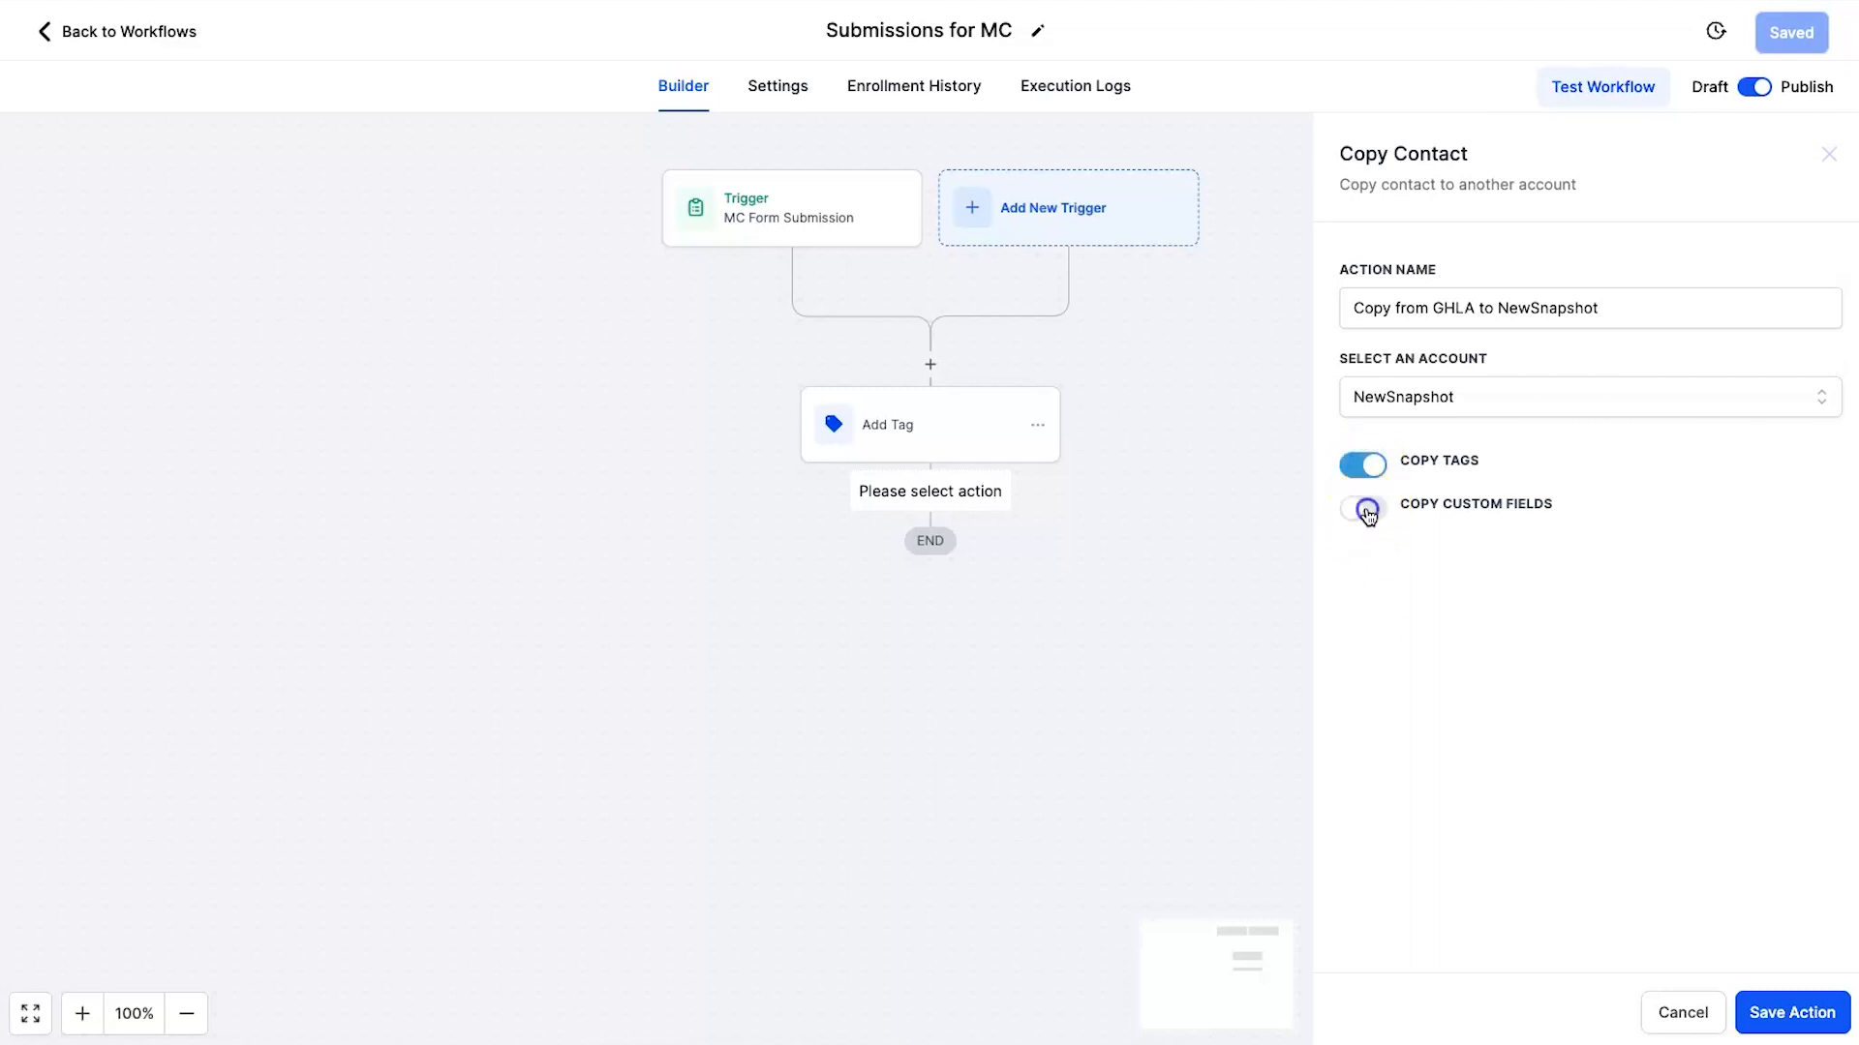
left_click(1361, 509)
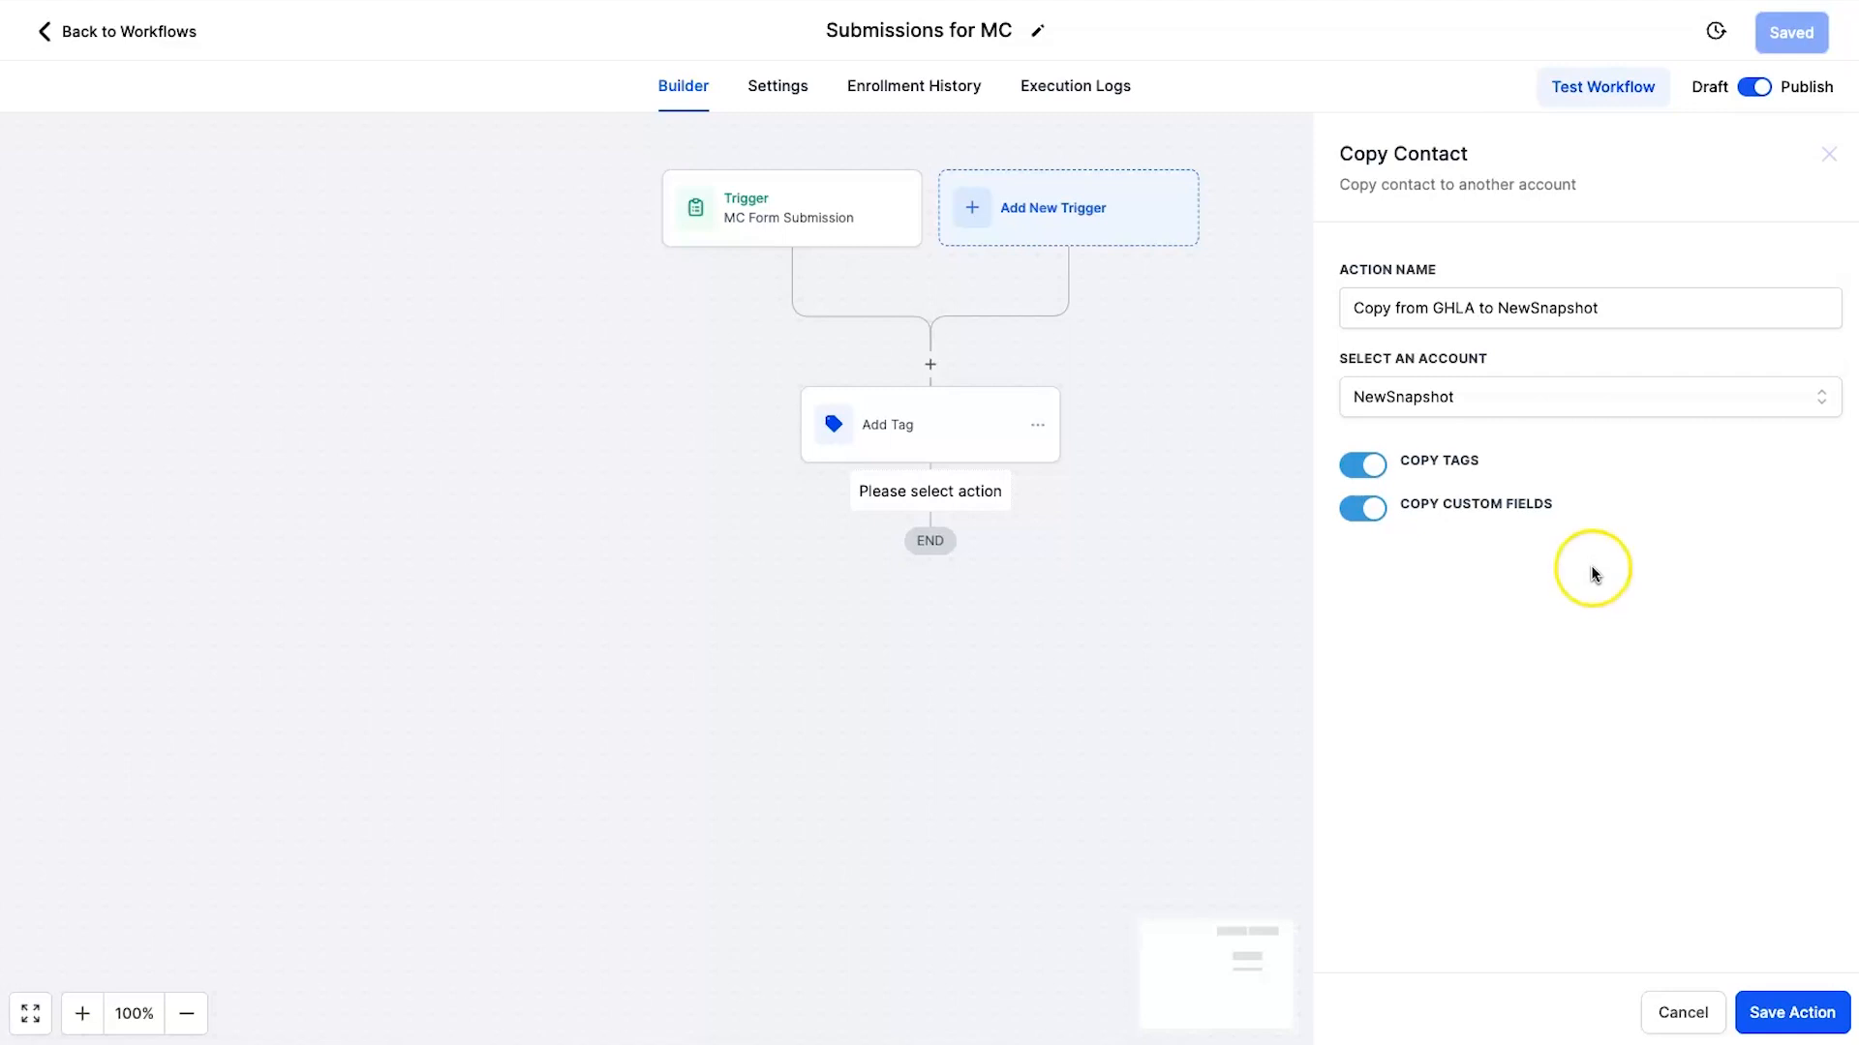
mouse_move(1563, 557)
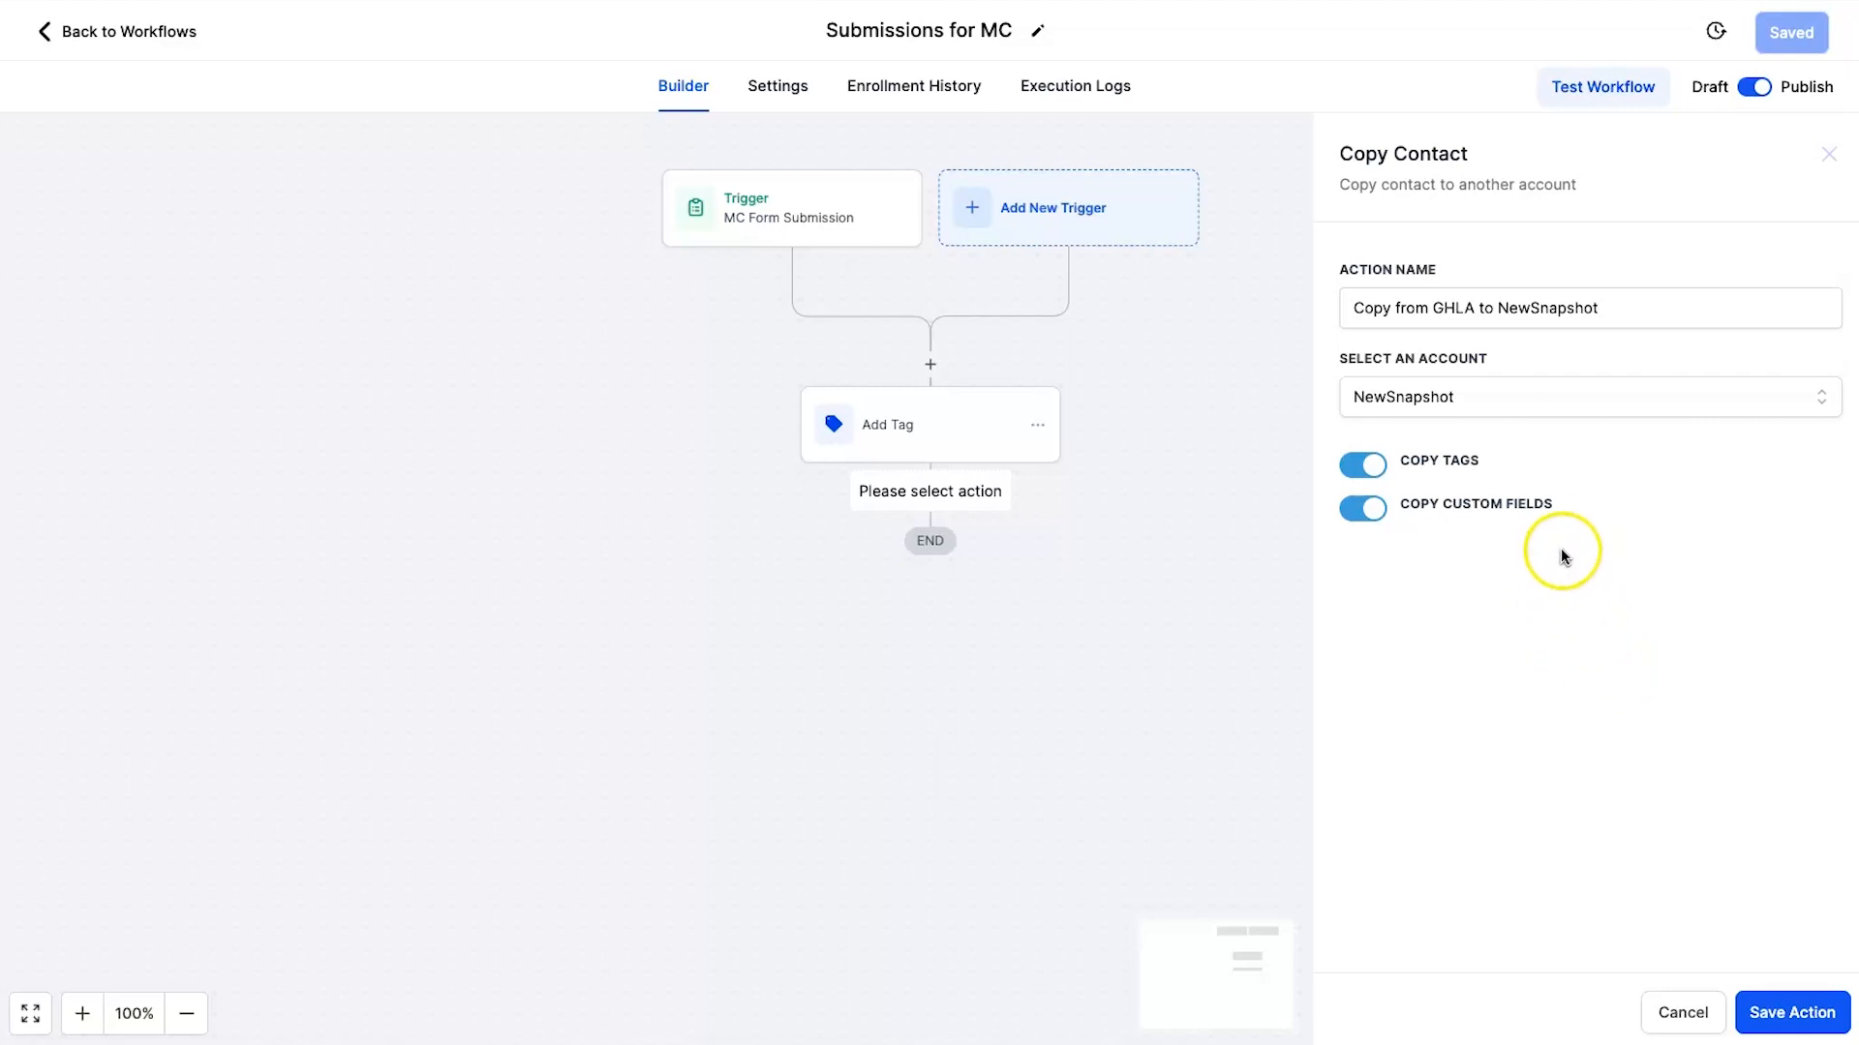
mouse_move(1750, 910)
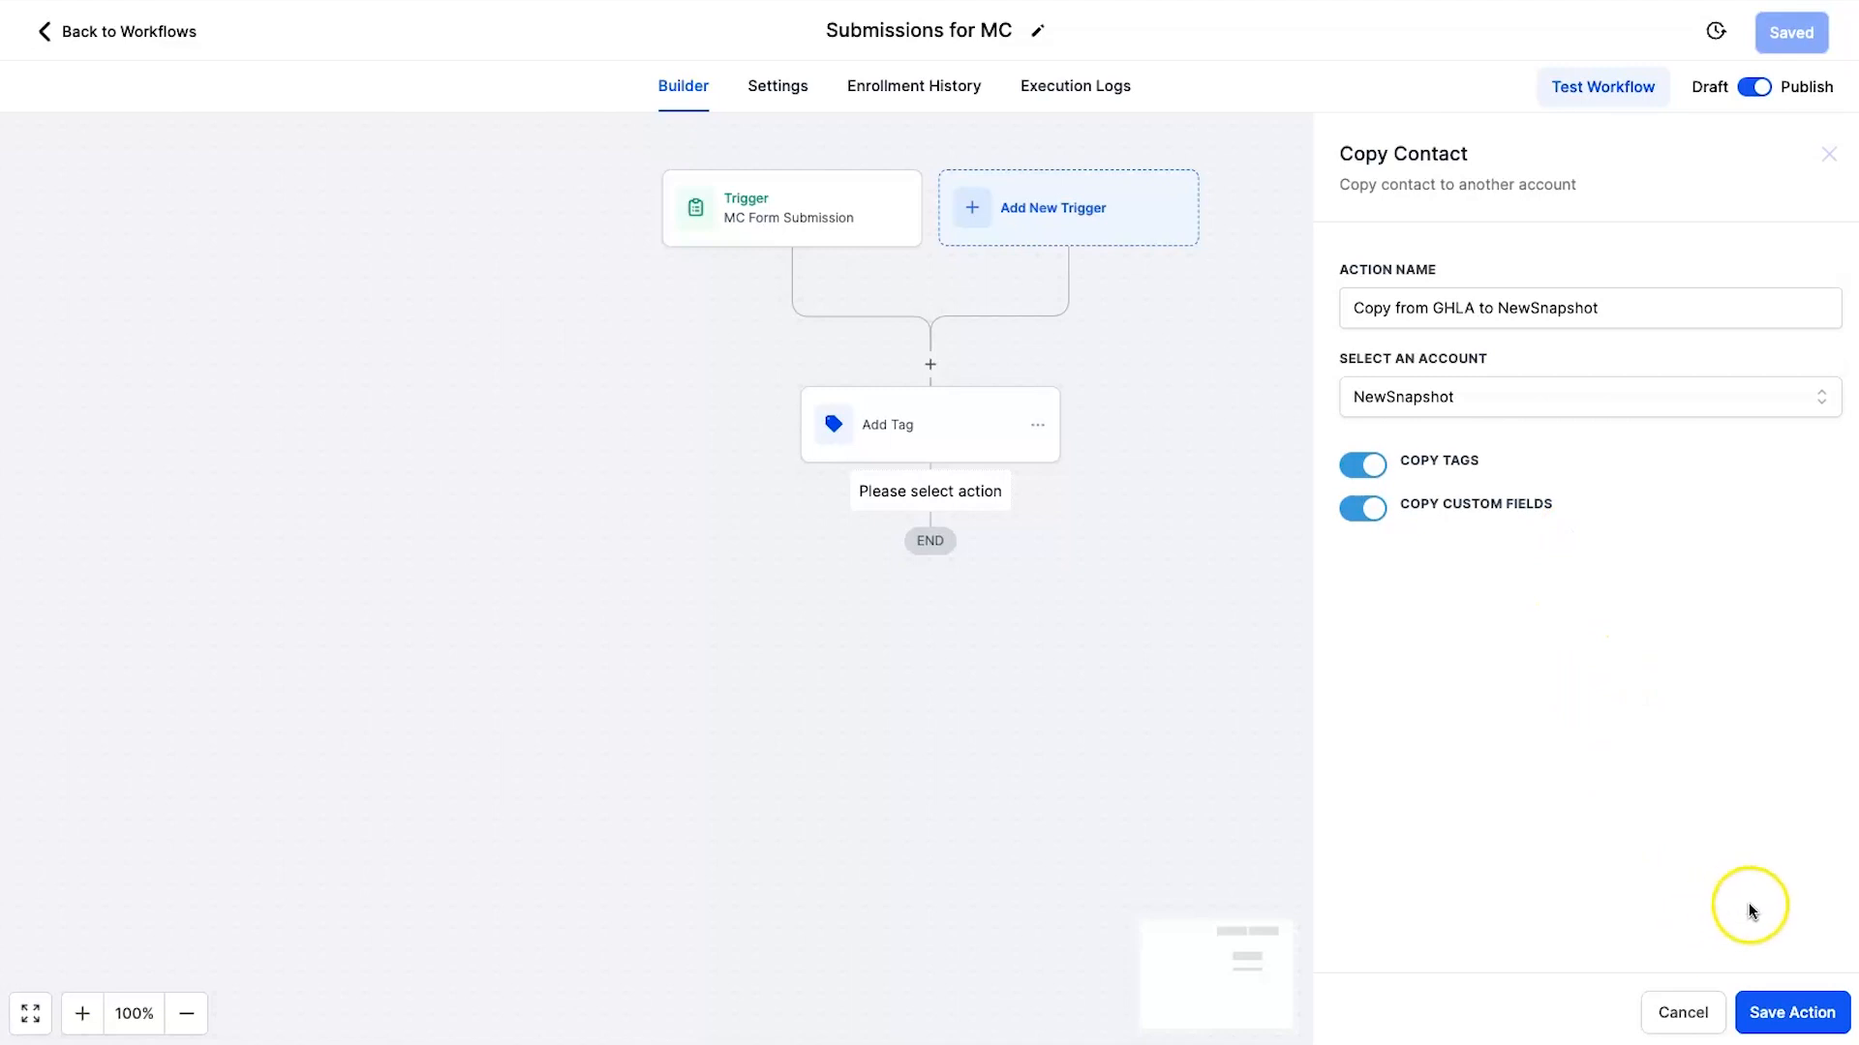
left_click(1789, 1013)
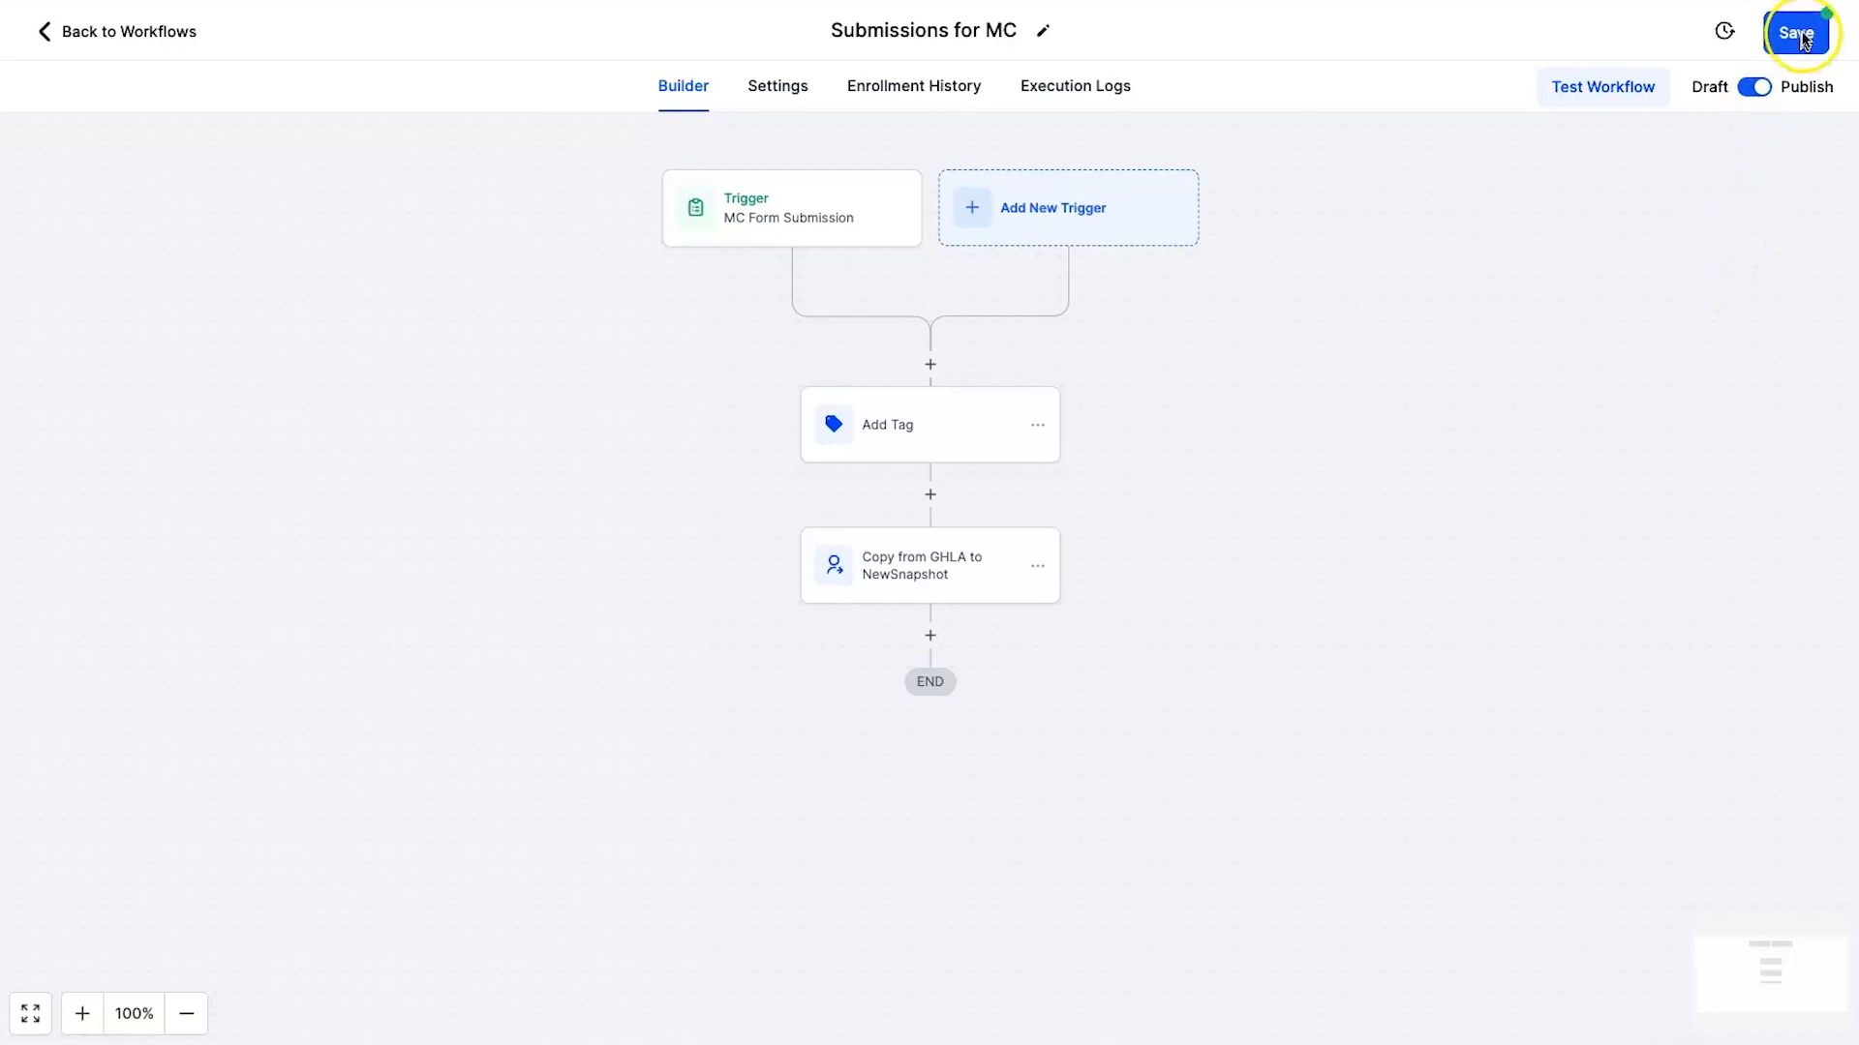
Save the Submissions for MC workflow.
left_click(1793, 32)
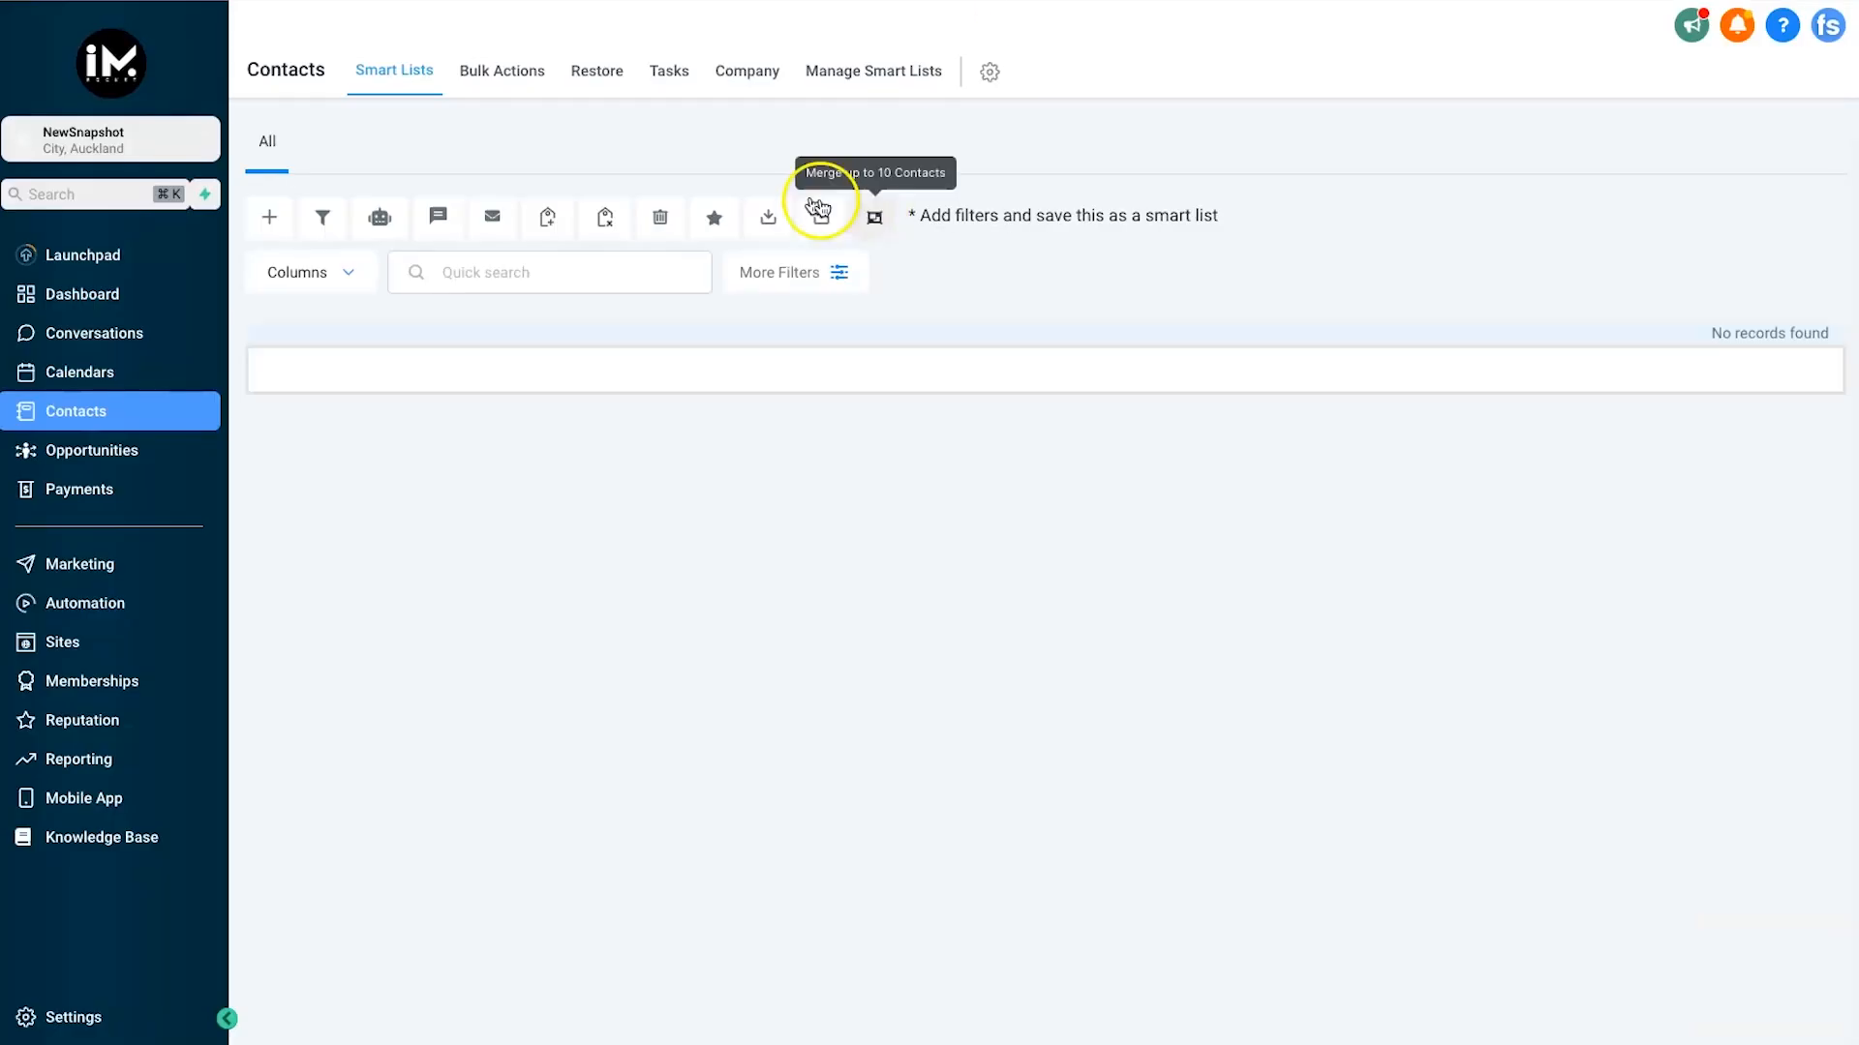
mouse_move(1202, 681)
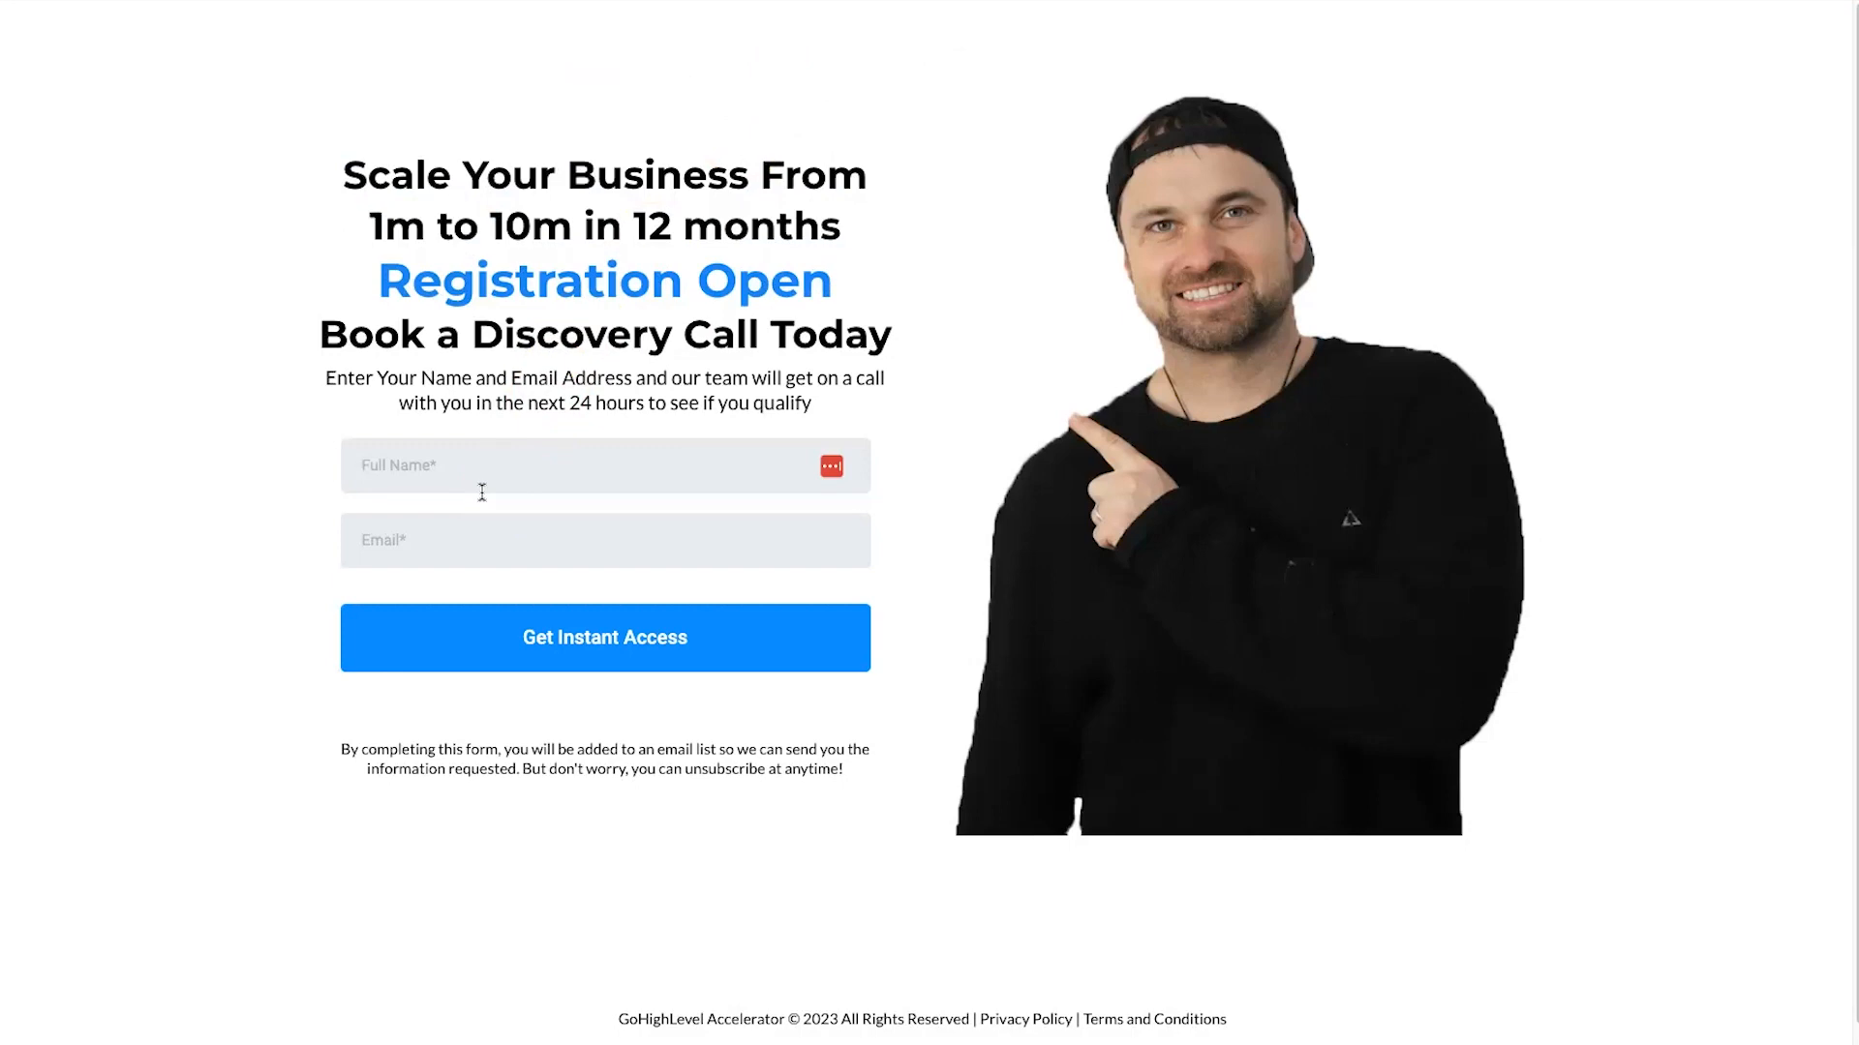
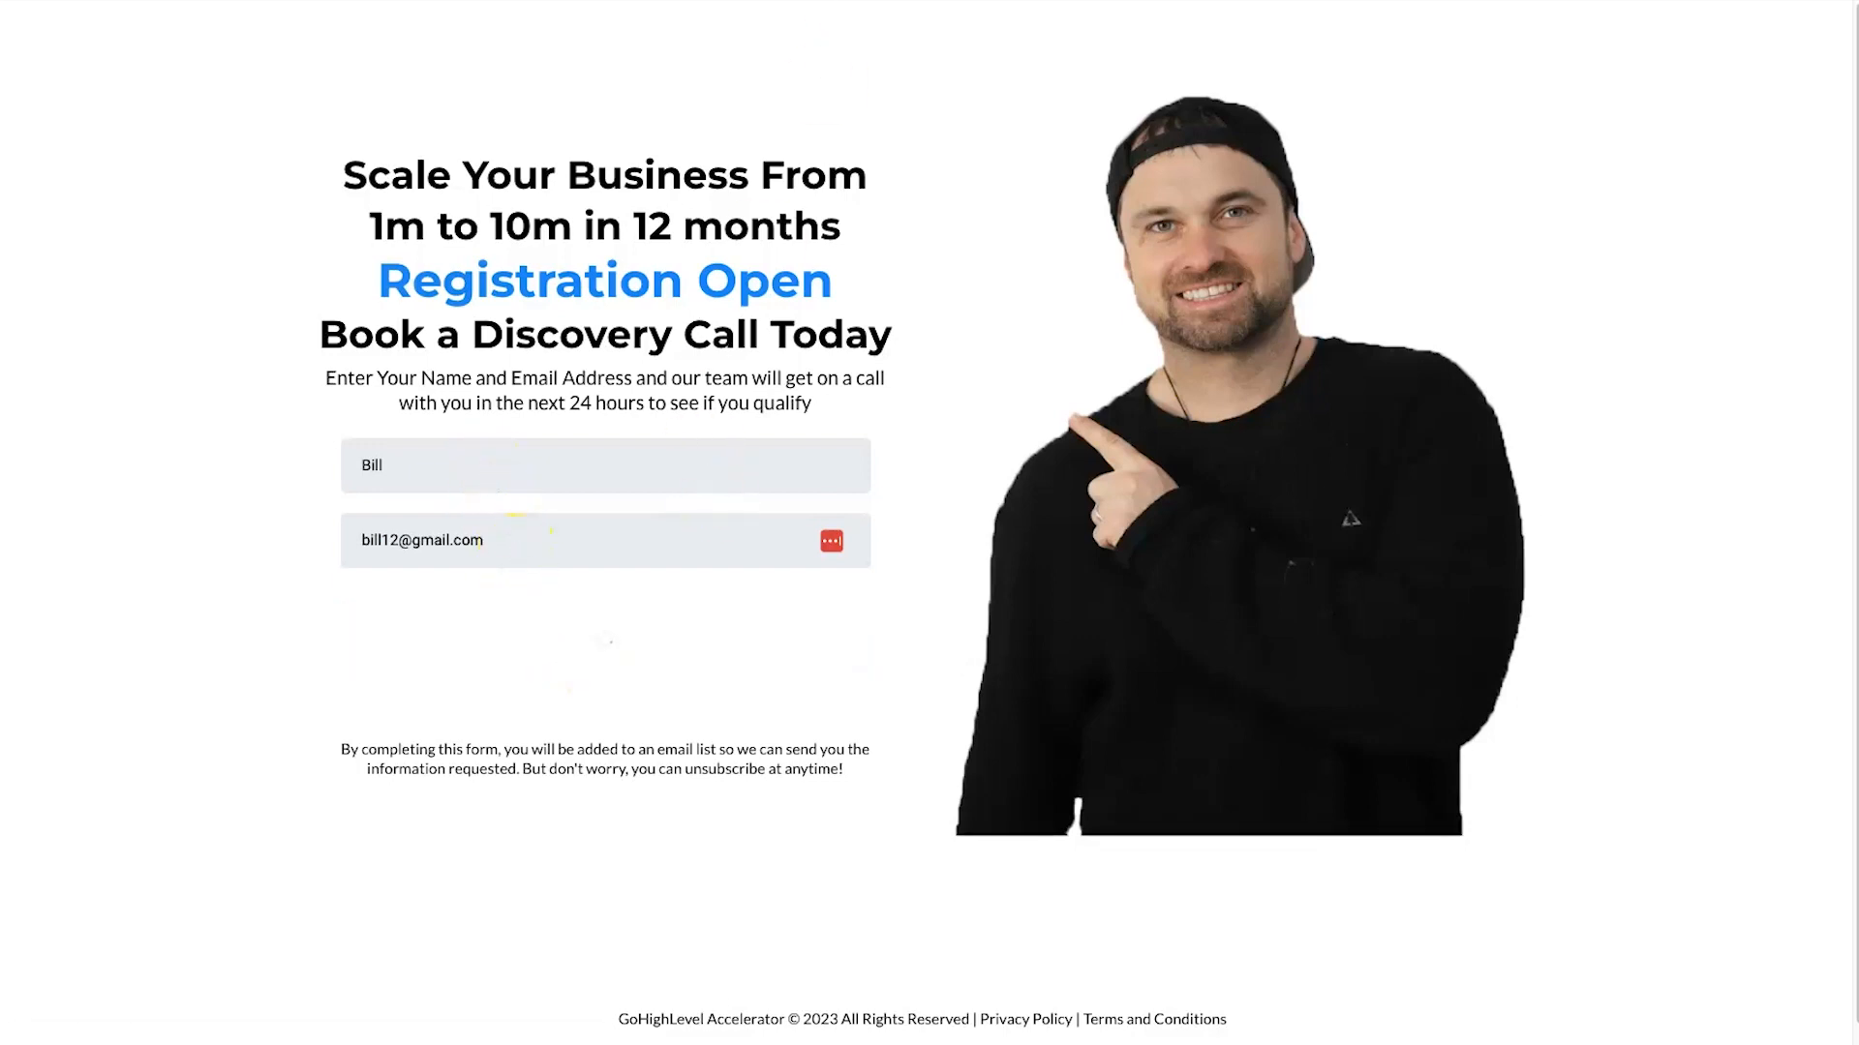
Fill the registration form with test name 'bill' and email, and submit via Get Instant Access.
left_click(830, 540)
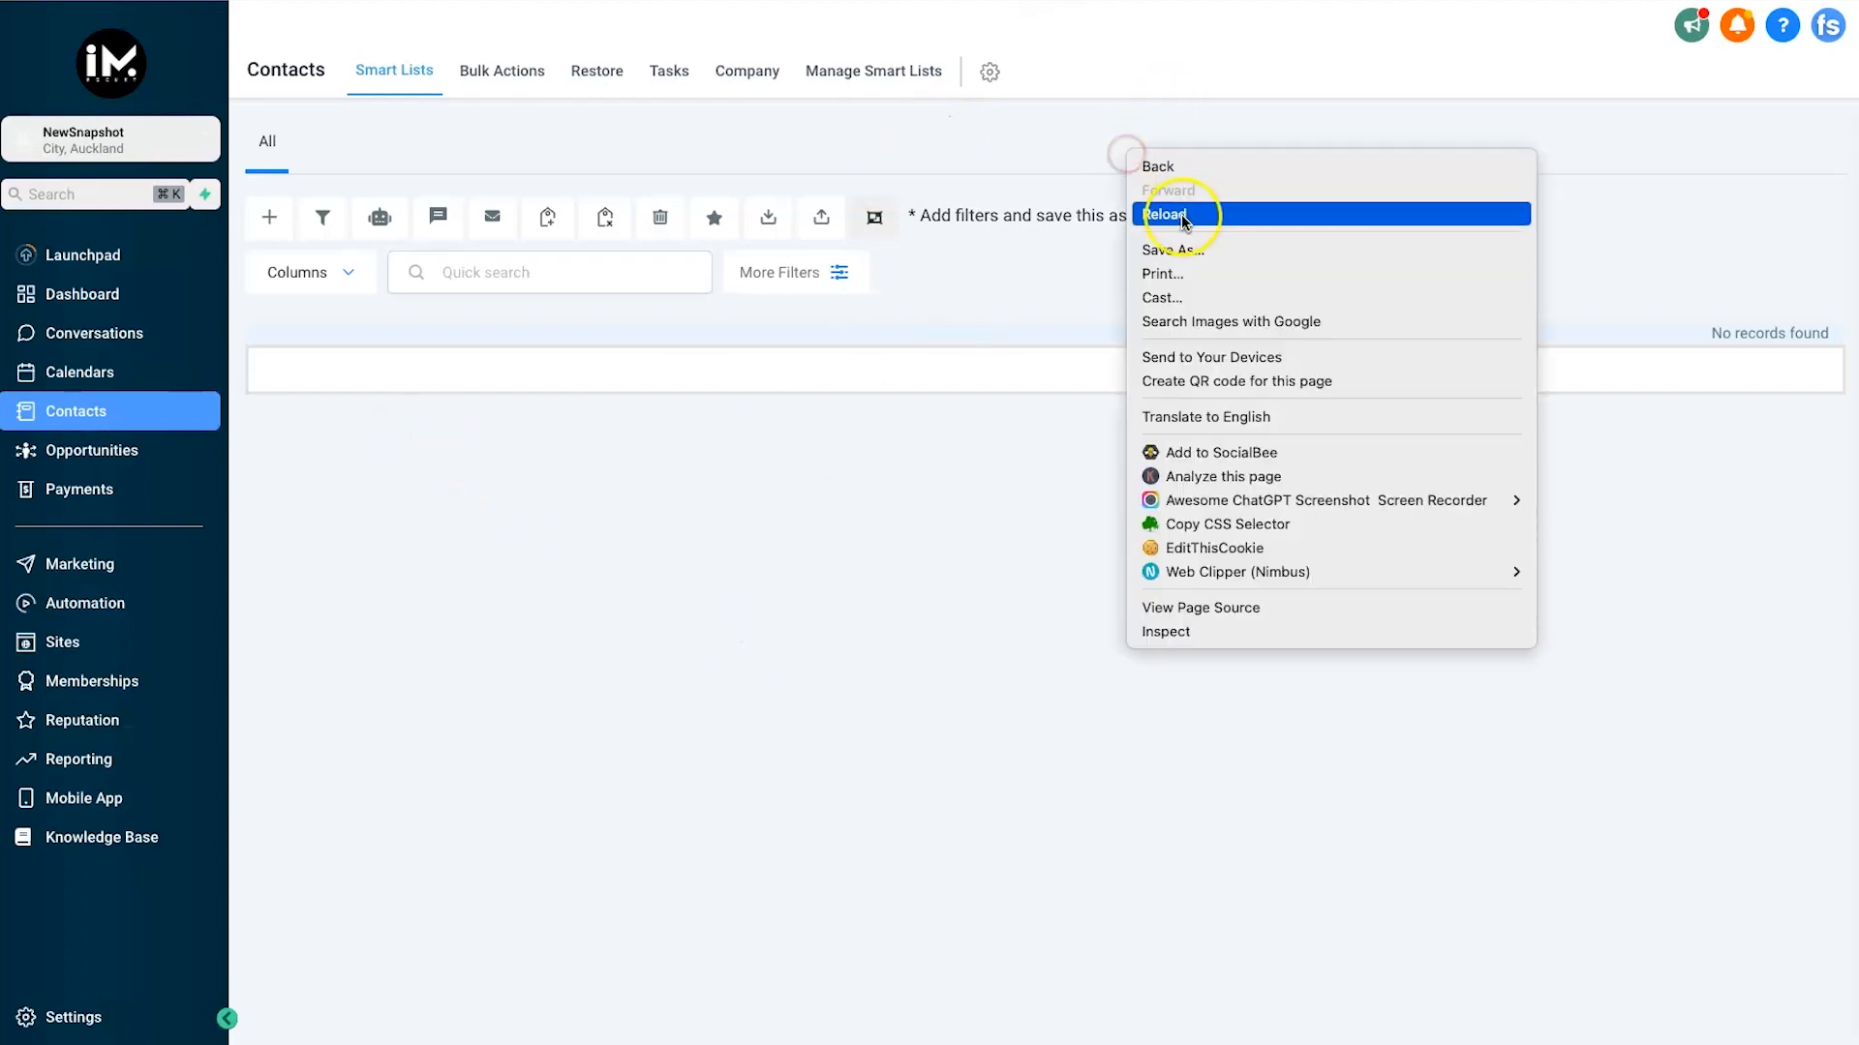
Reload the NewSnapshot contacts and select the copied test contact tagged masters submission.
left_click(1167, 215)
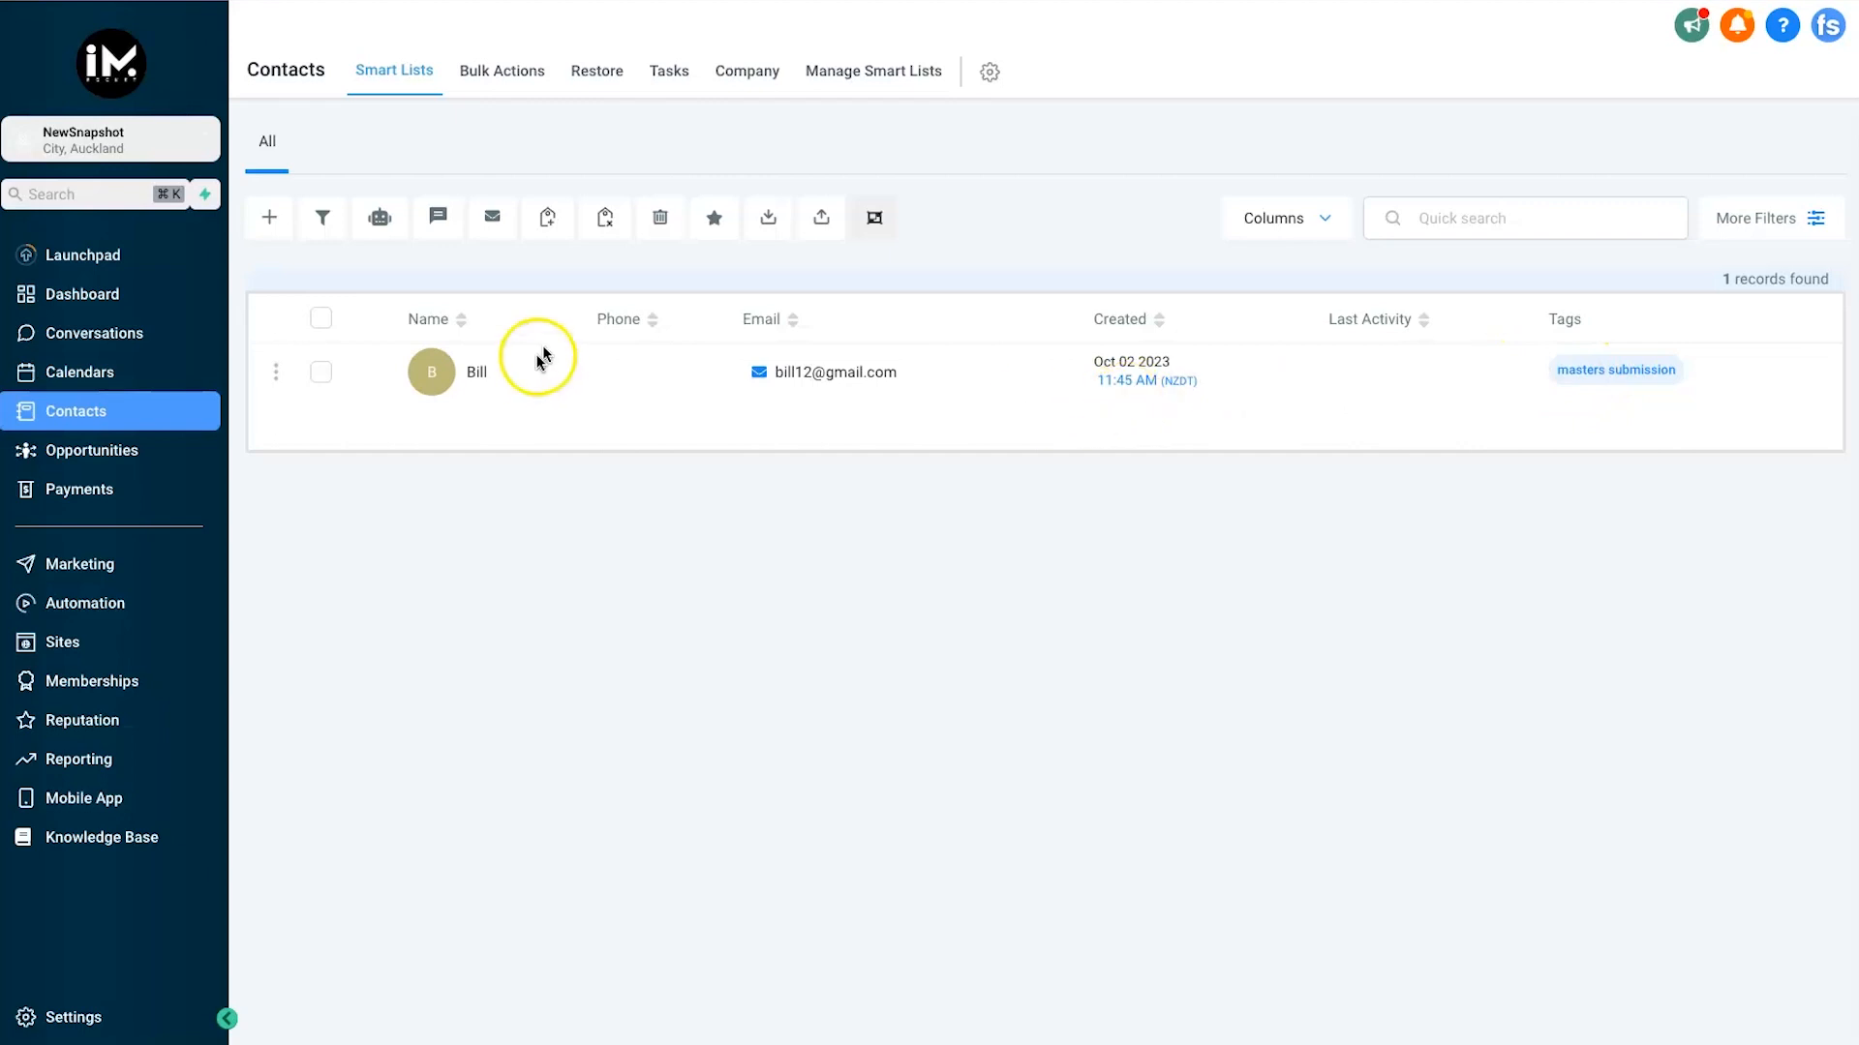
mouse_move(213, 234)
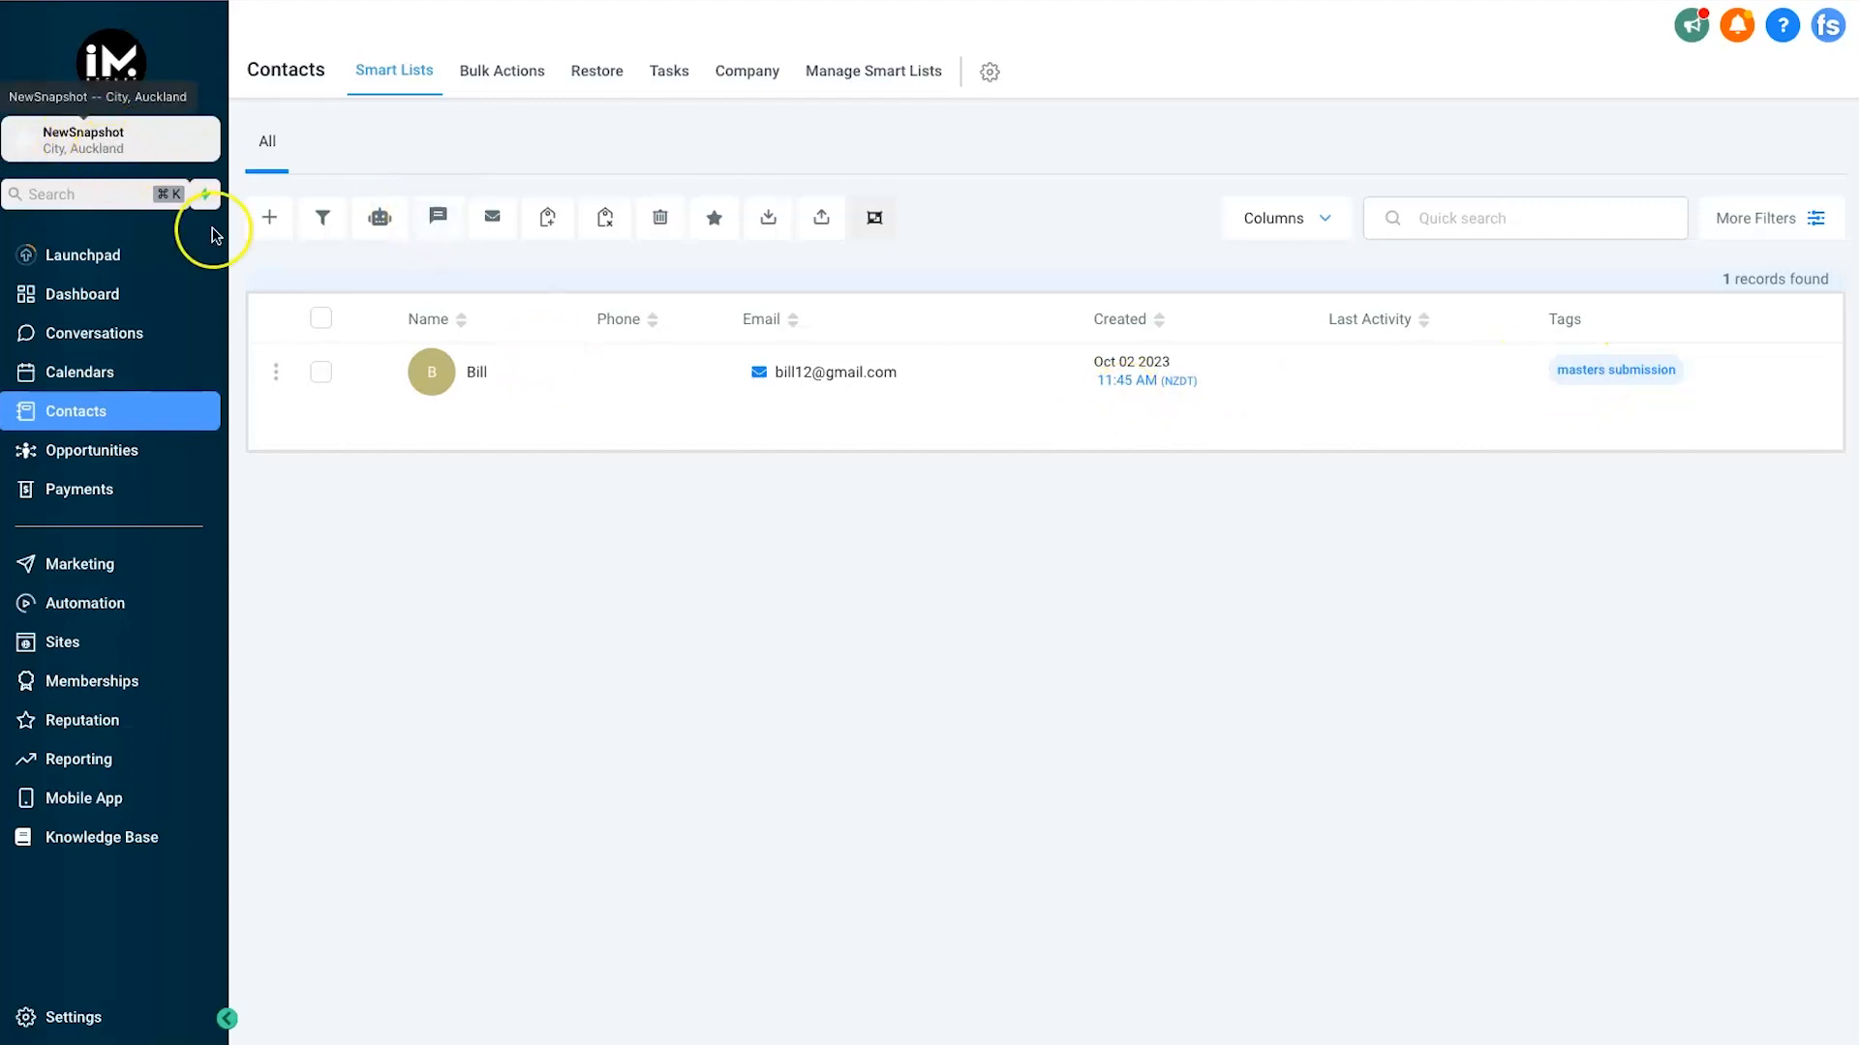
mouse_move(496, 525)
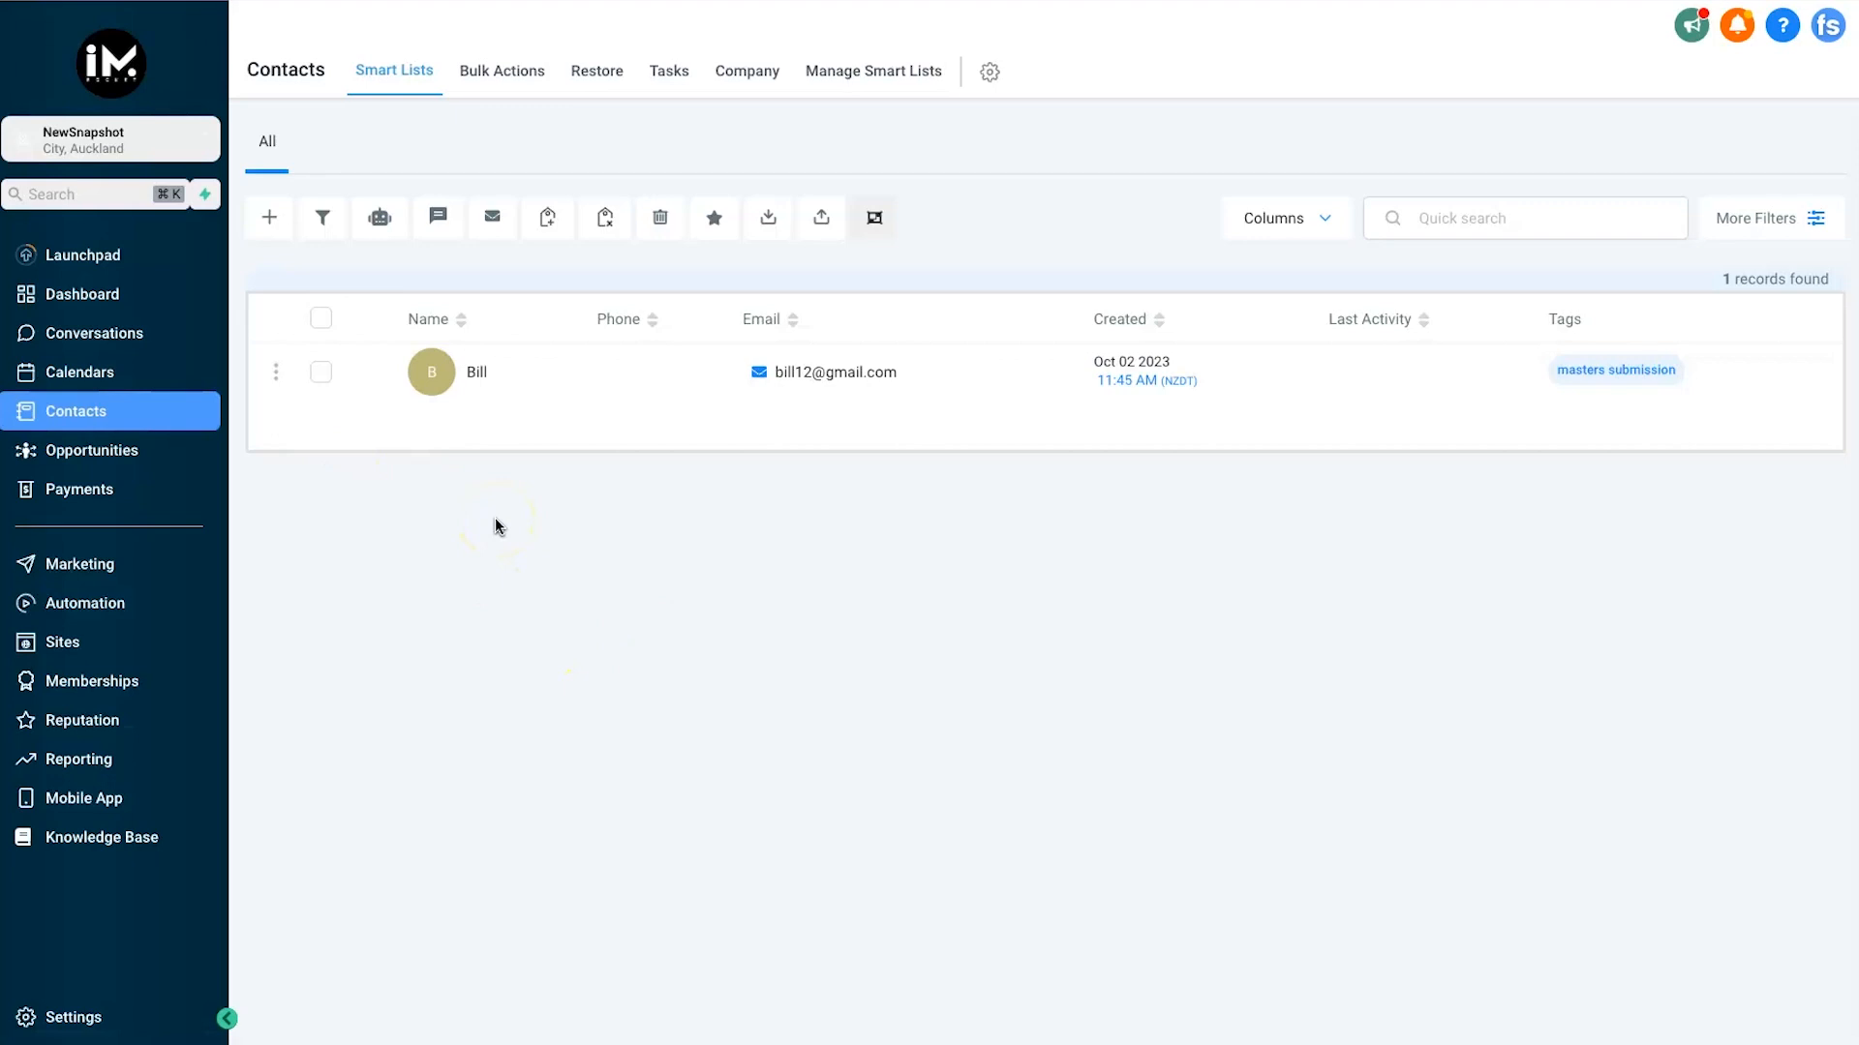
left_click(498, 517)
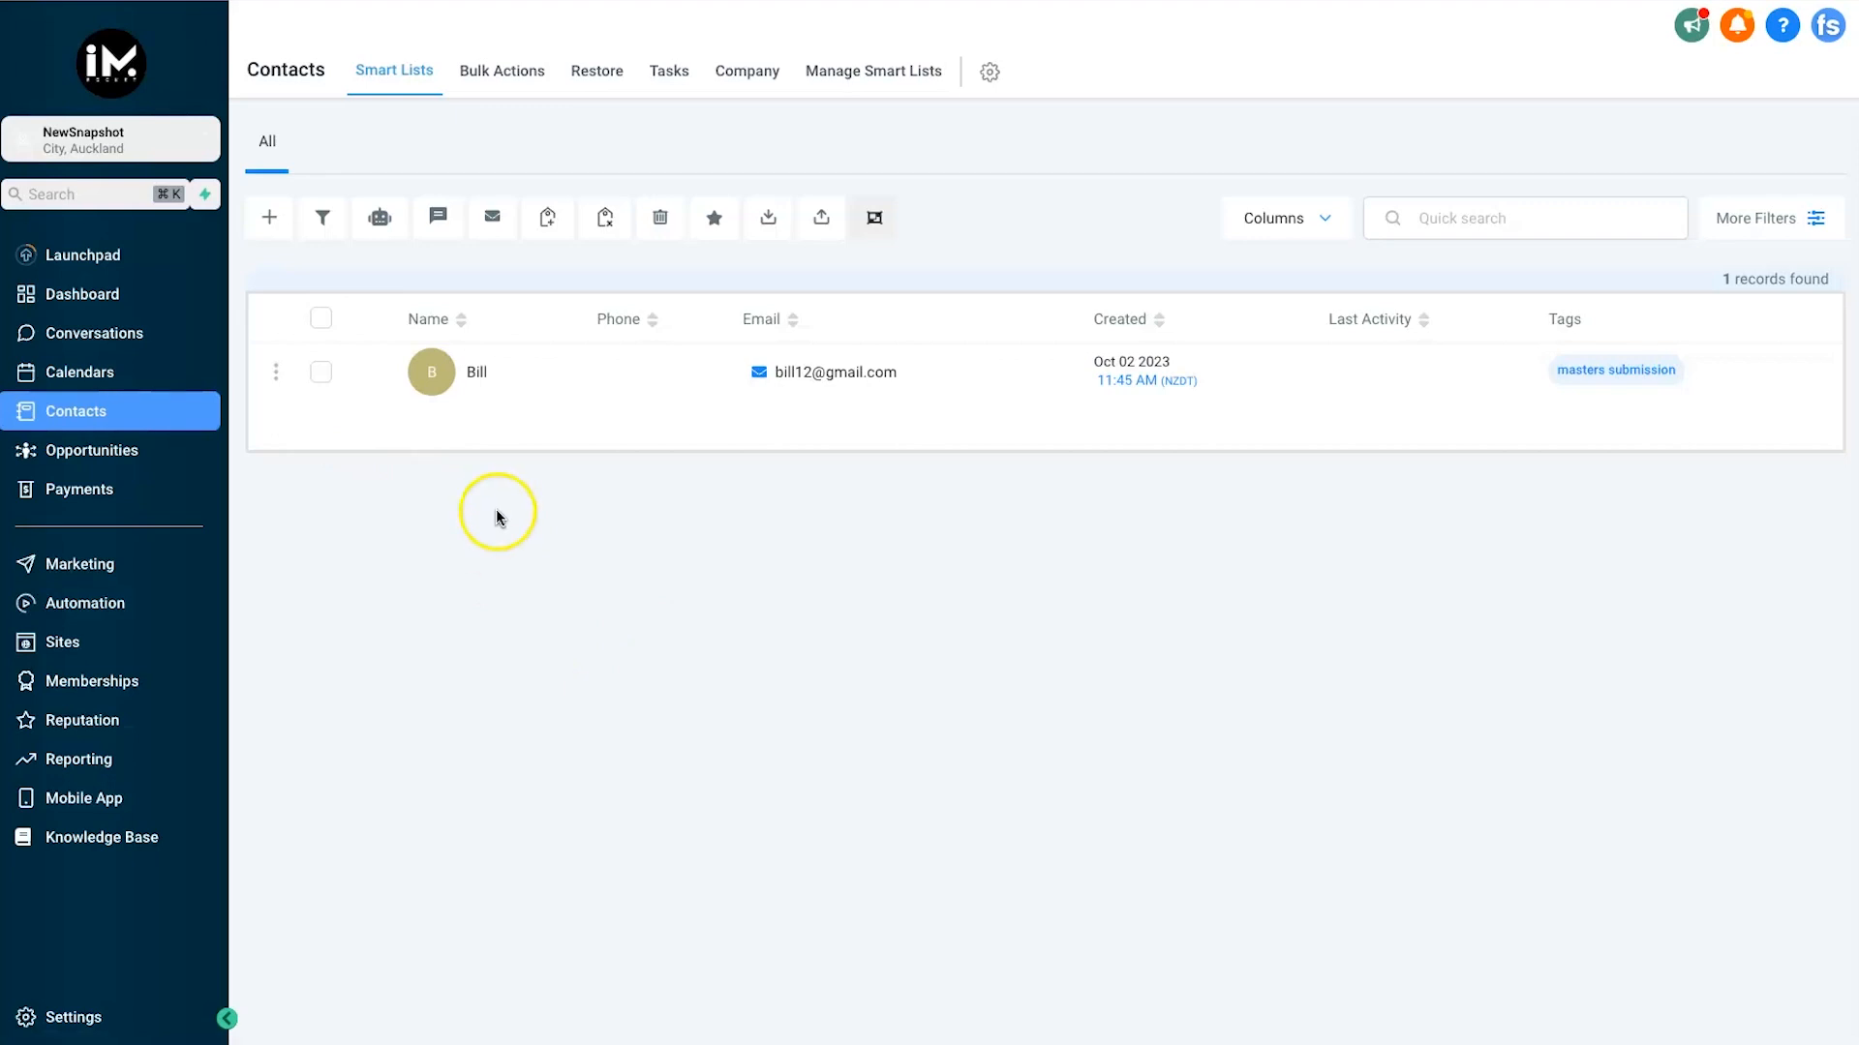